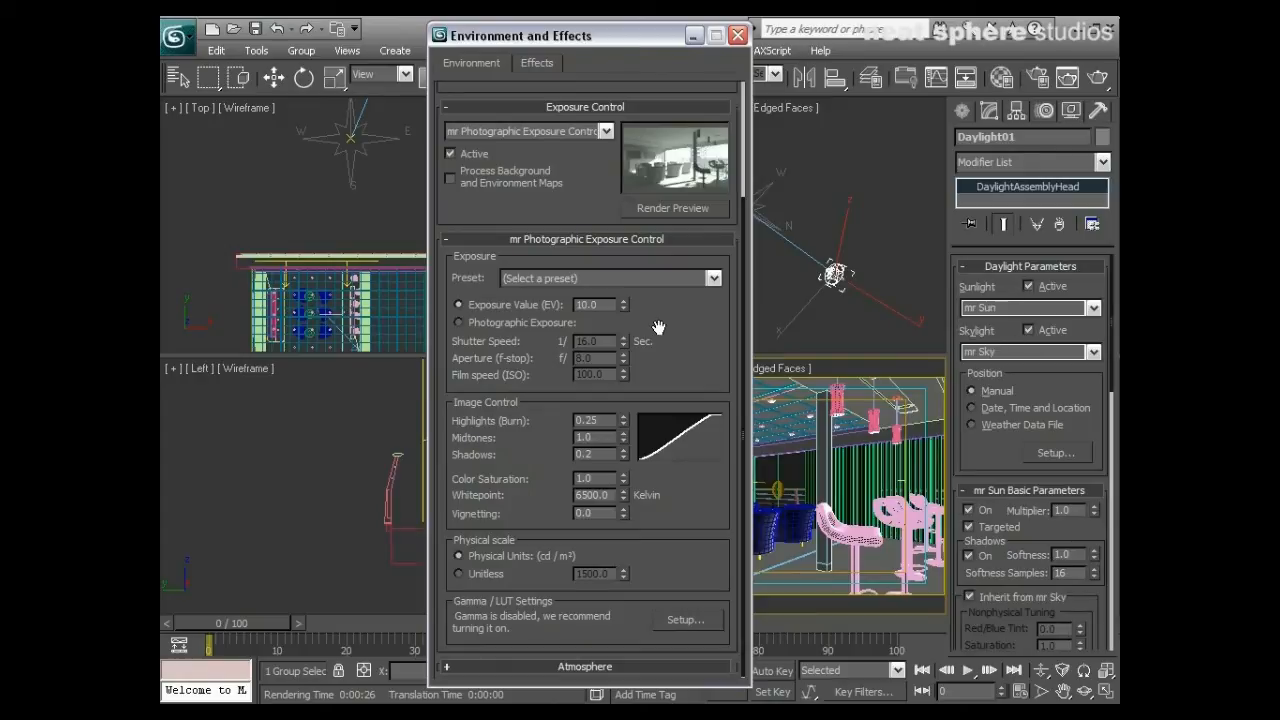
# Step: Choose the Physically Based Lighting, Indoor Daylight exposure preset
pyautogui.click(713, 278)
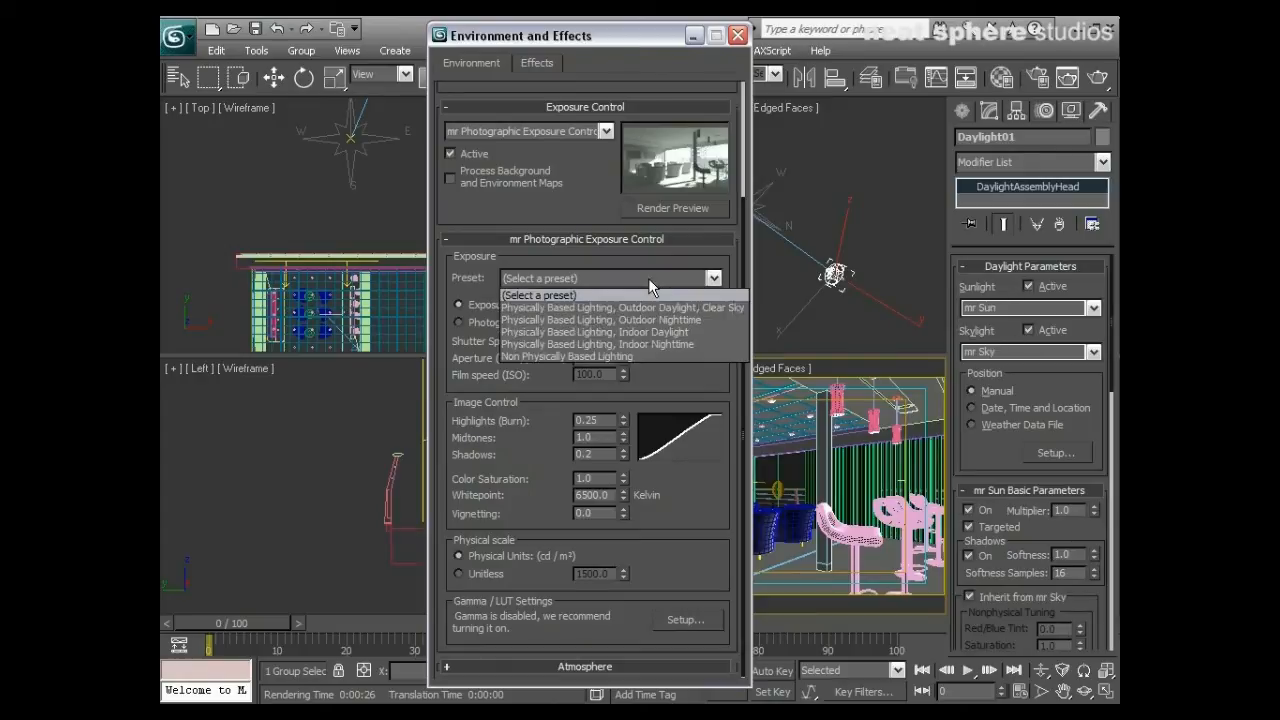
pyautogui.click(595, 332)
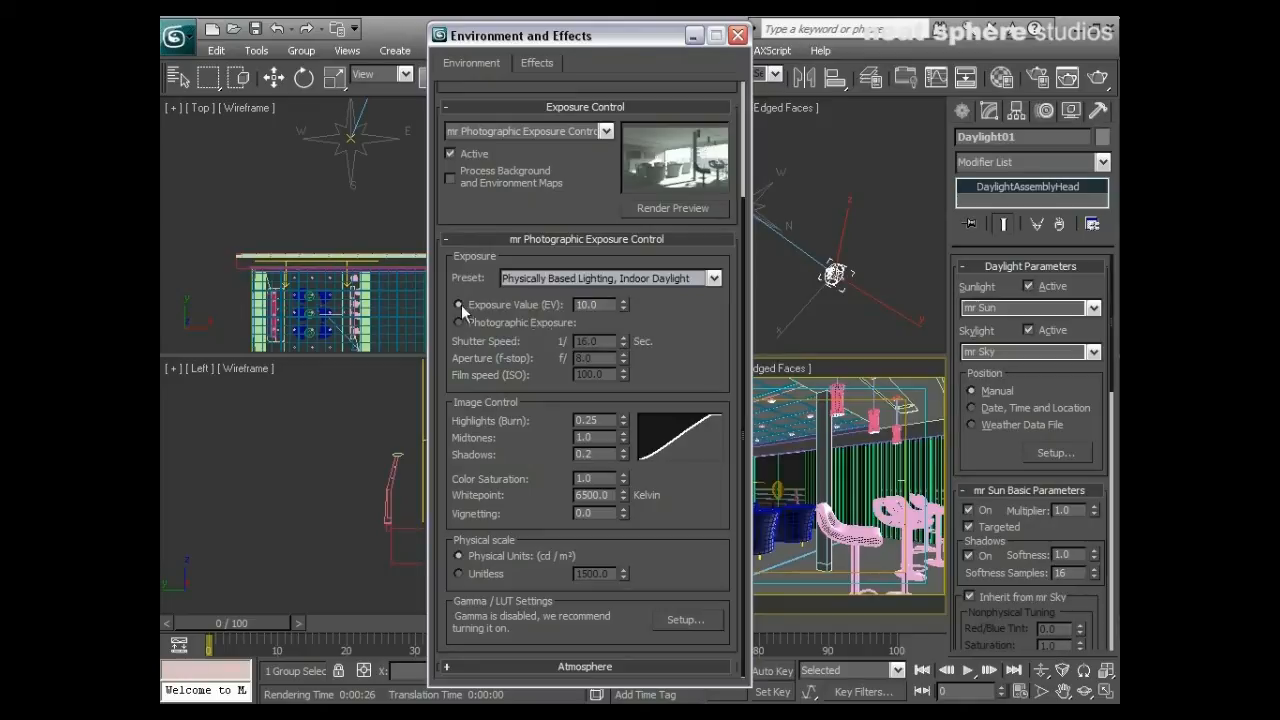
pyautogui.moveTo(550, 326)
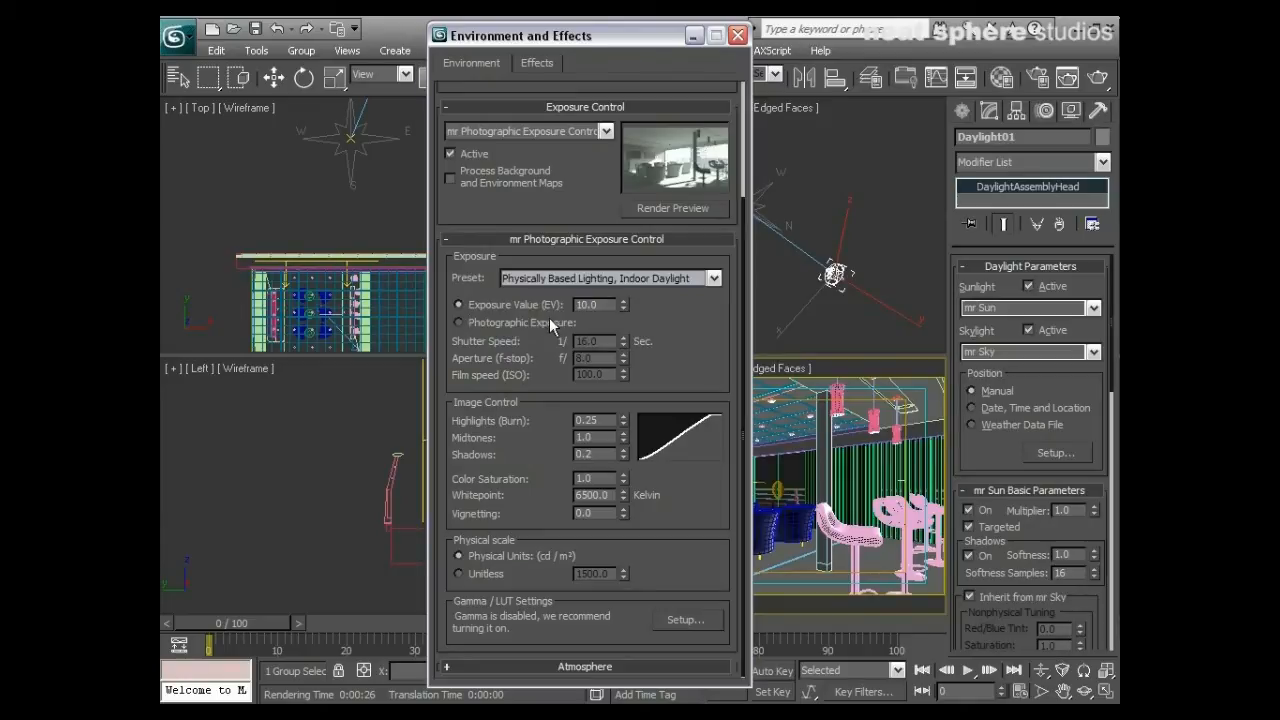
pyautogui.moveTo(700, 155)
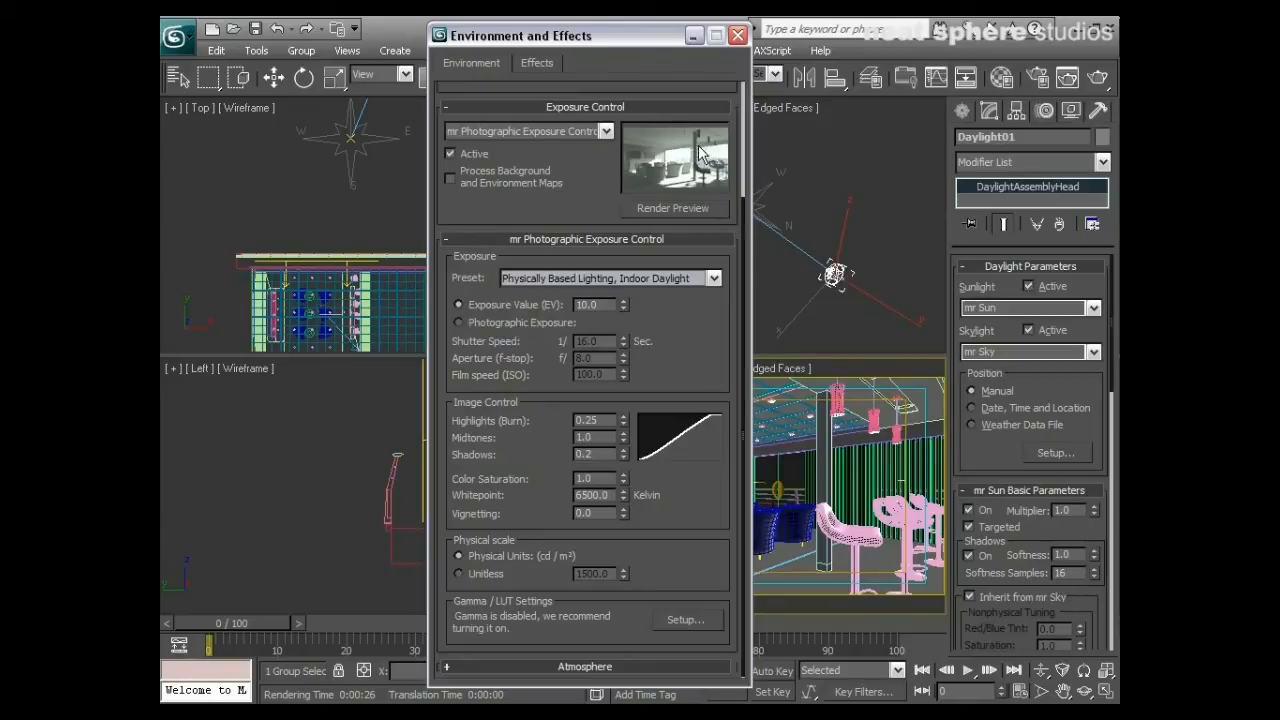
pyautogui.moveTo(680, 160)
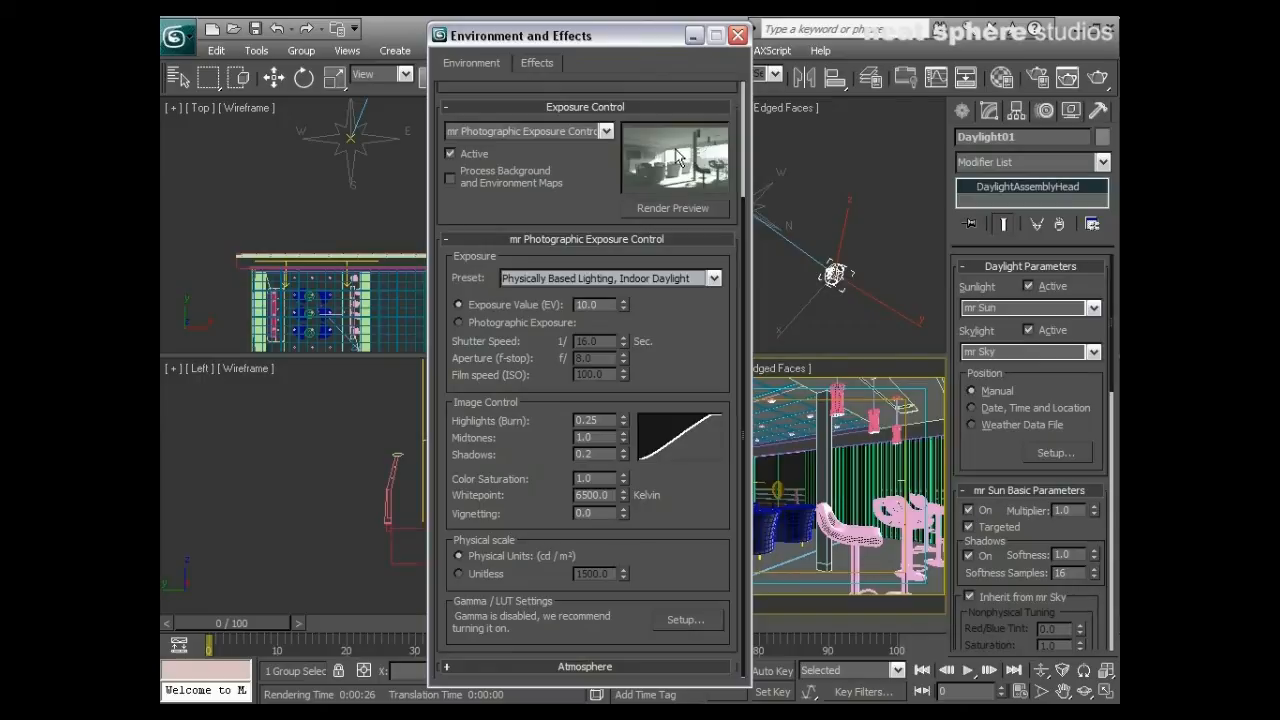
pyautogui.moveTo(625, 313)
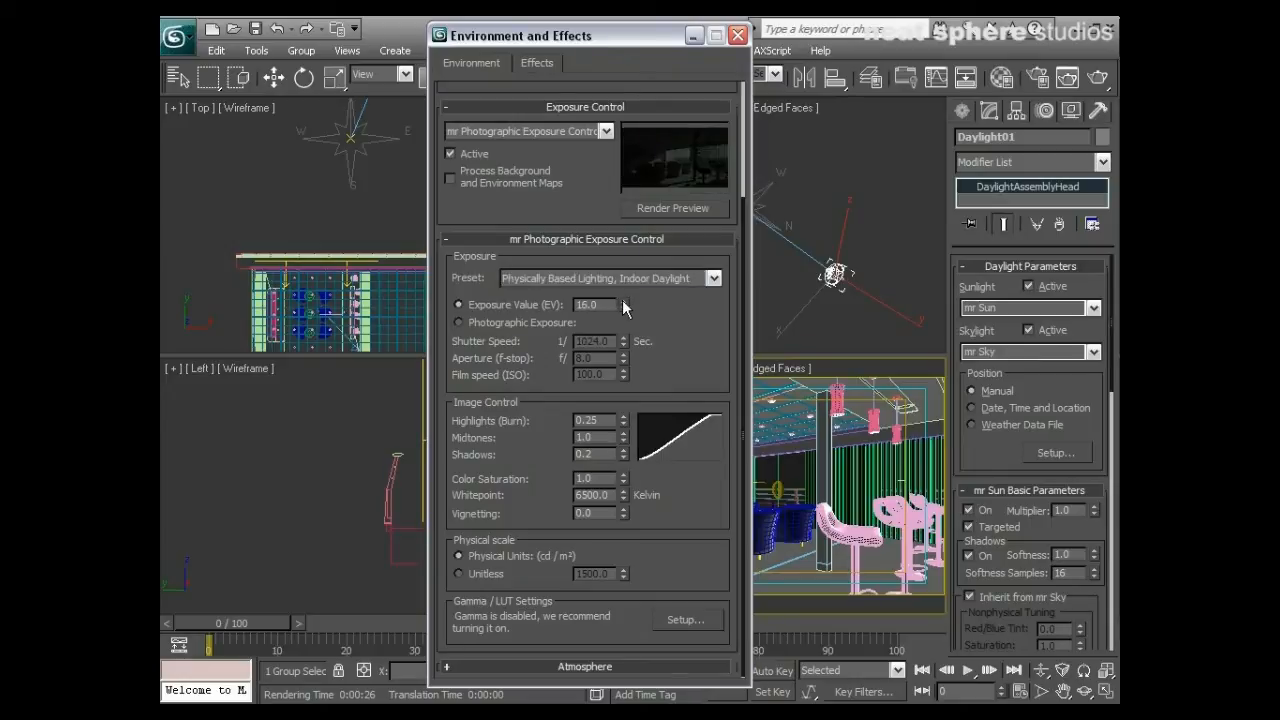
pyautogui.moveTo(628, 307)
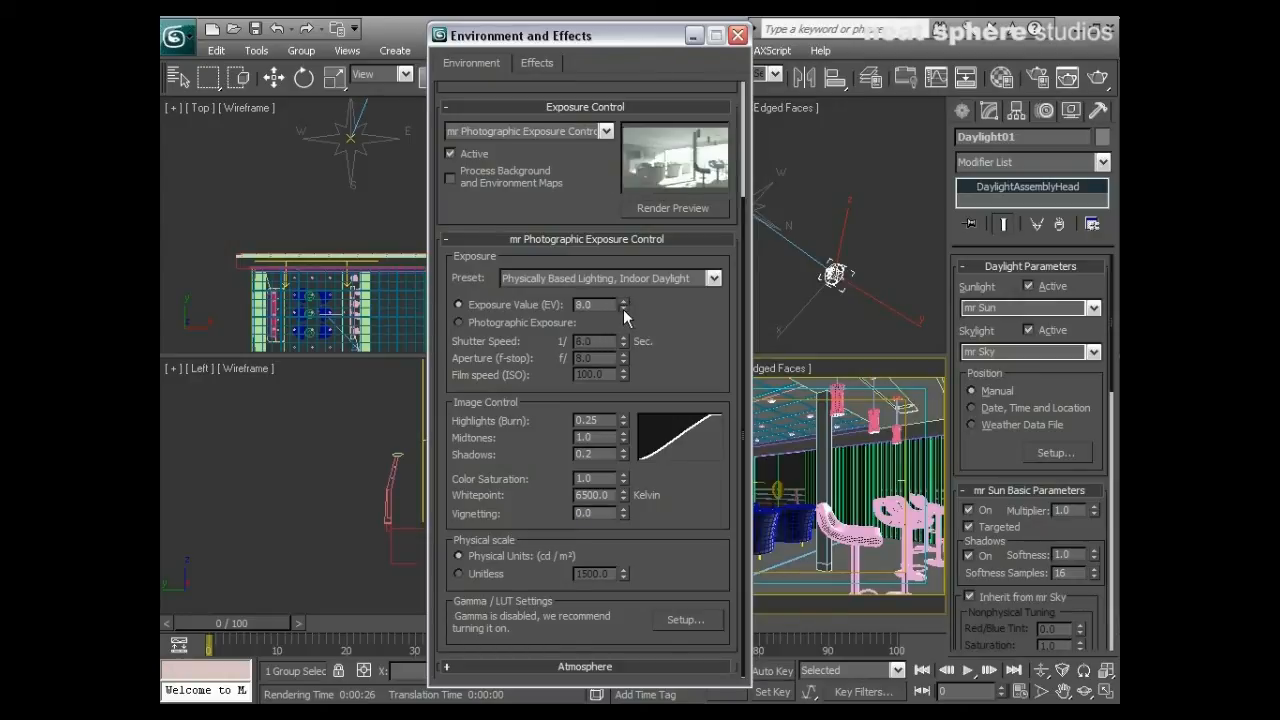
# Step: Lower the Exposure Value, then bring it back up to 10.0
pyautogui.click(625, 308)
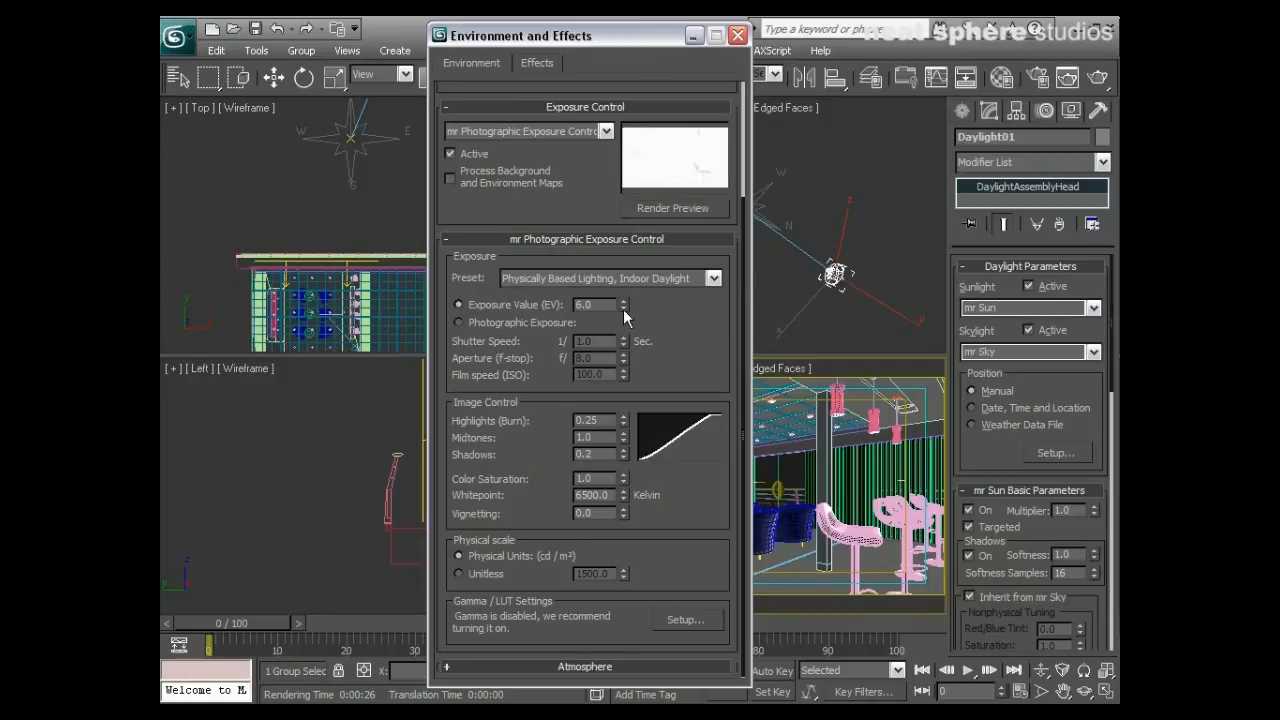
pyautogui.moveTo(627, 313)
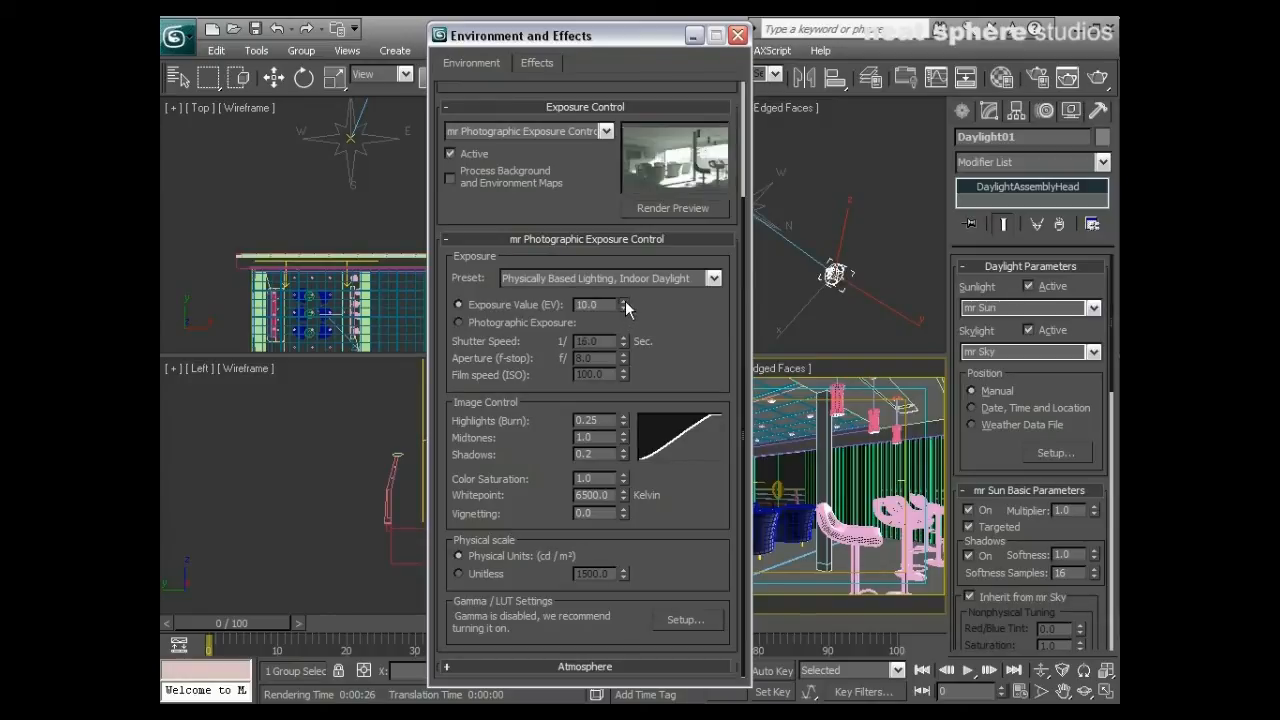
pyautogui.click(627, 300)
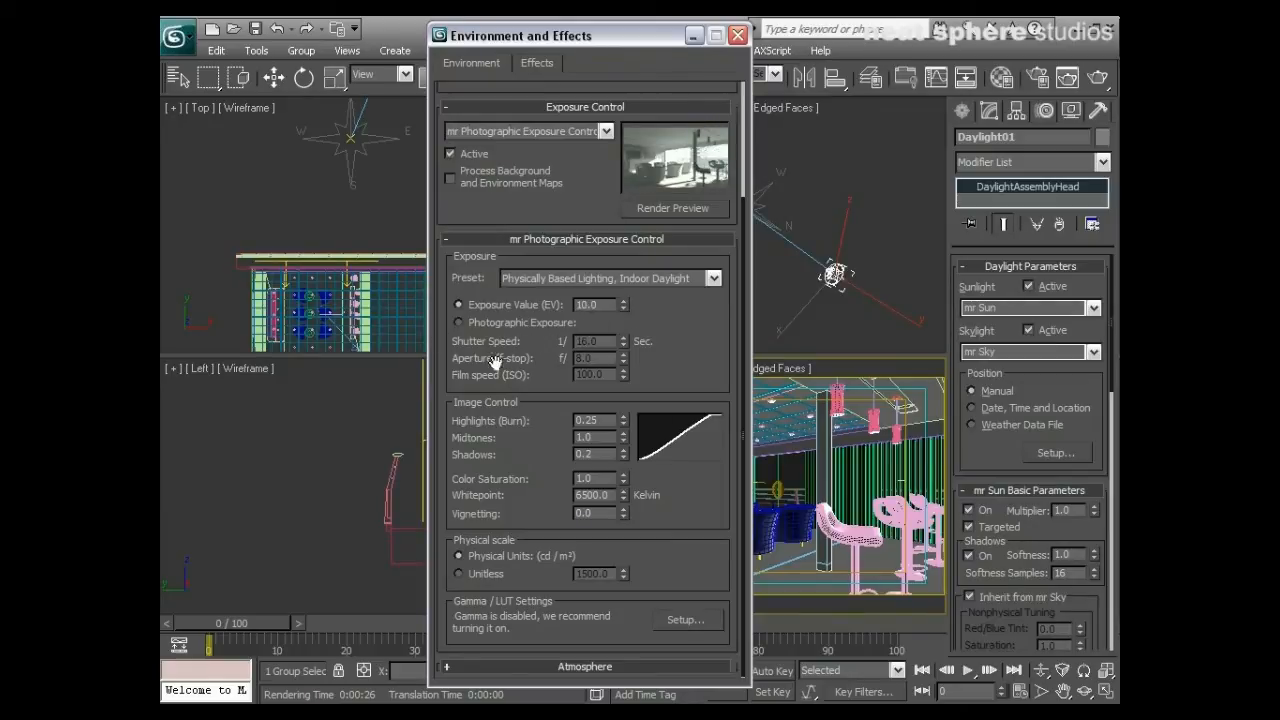
pyautogui.click(623, 300)
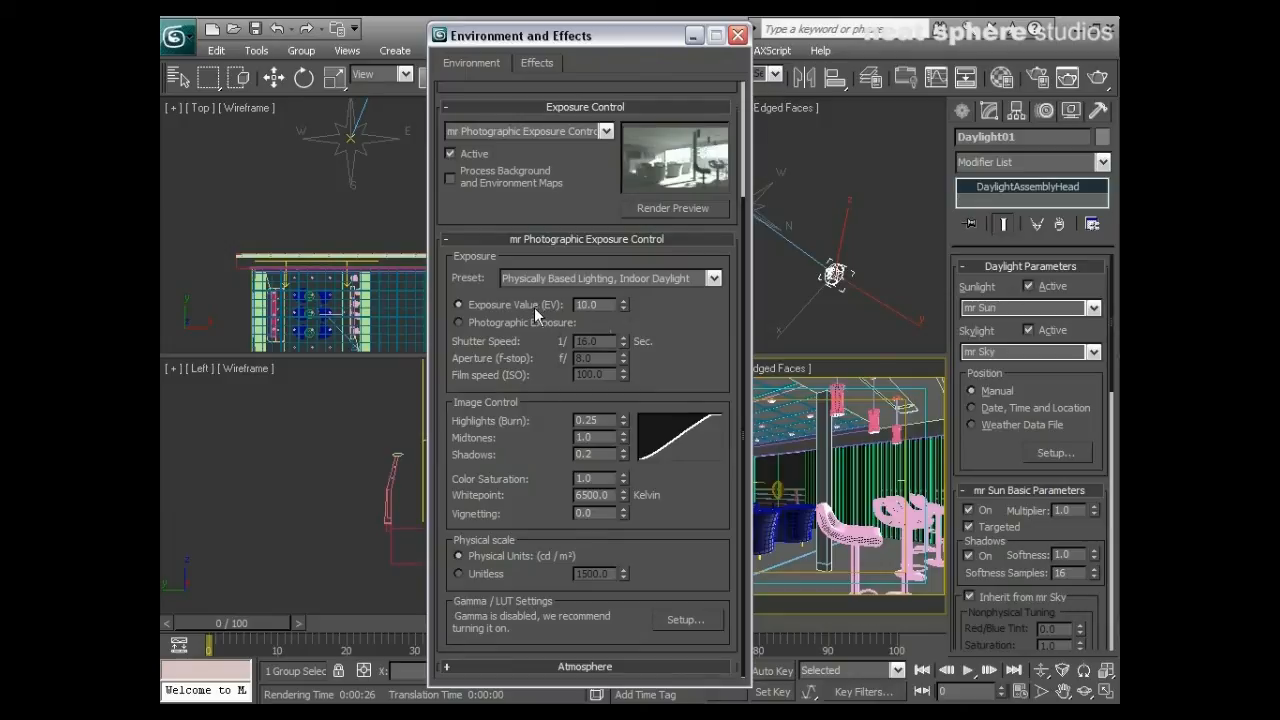
pyautogui.moveTo(553, 353)
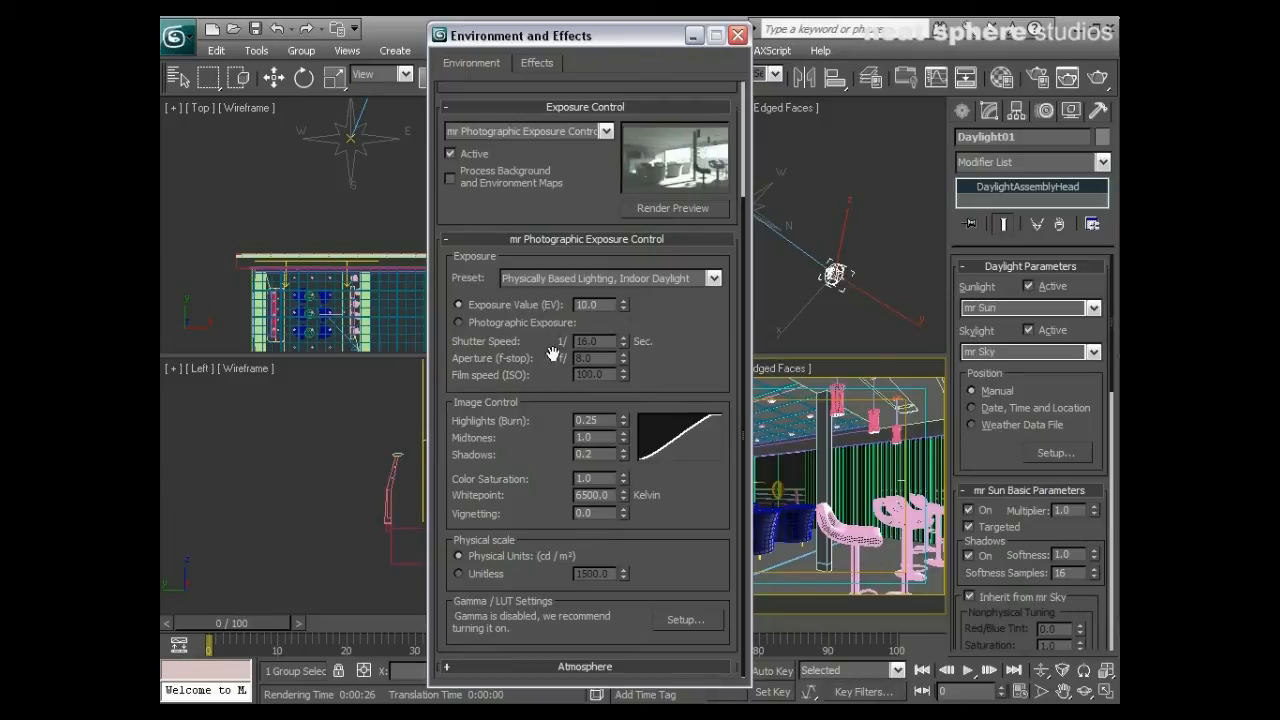
pyautogui.moveTo(537, 375)
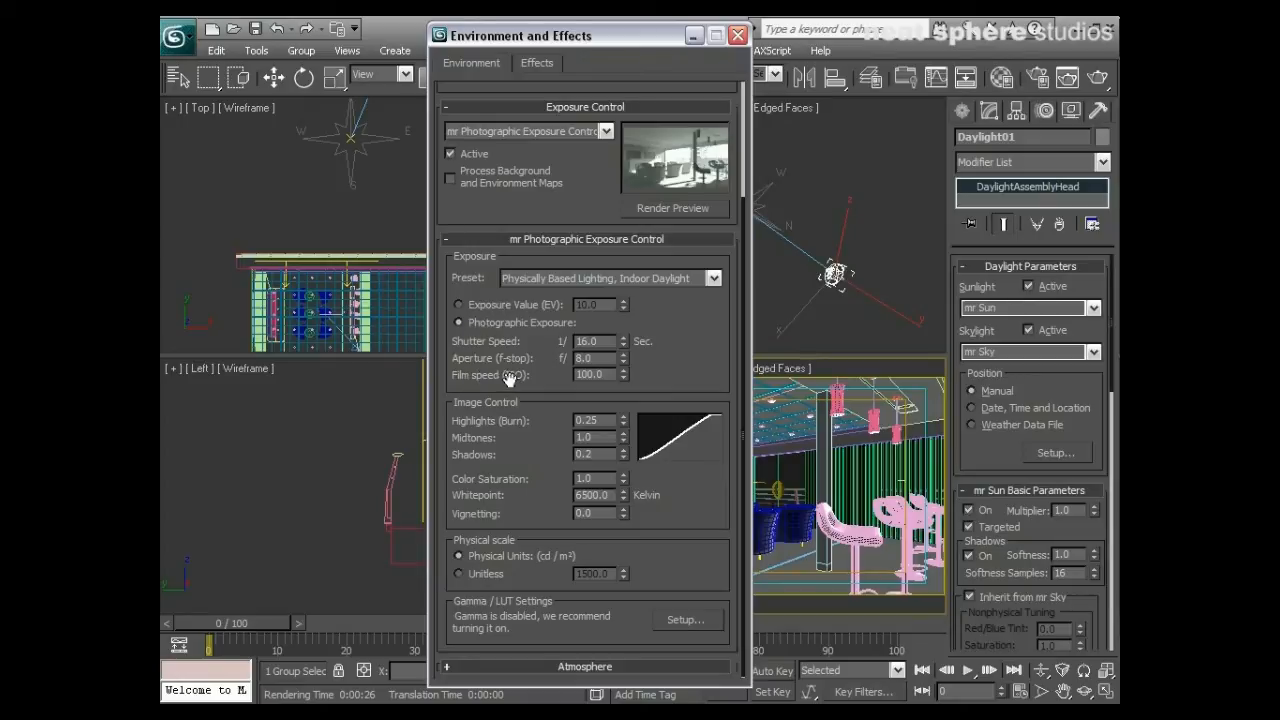
# Step: Enter 200 as the film speed (ISO)
pyautogui.click(590, 374)
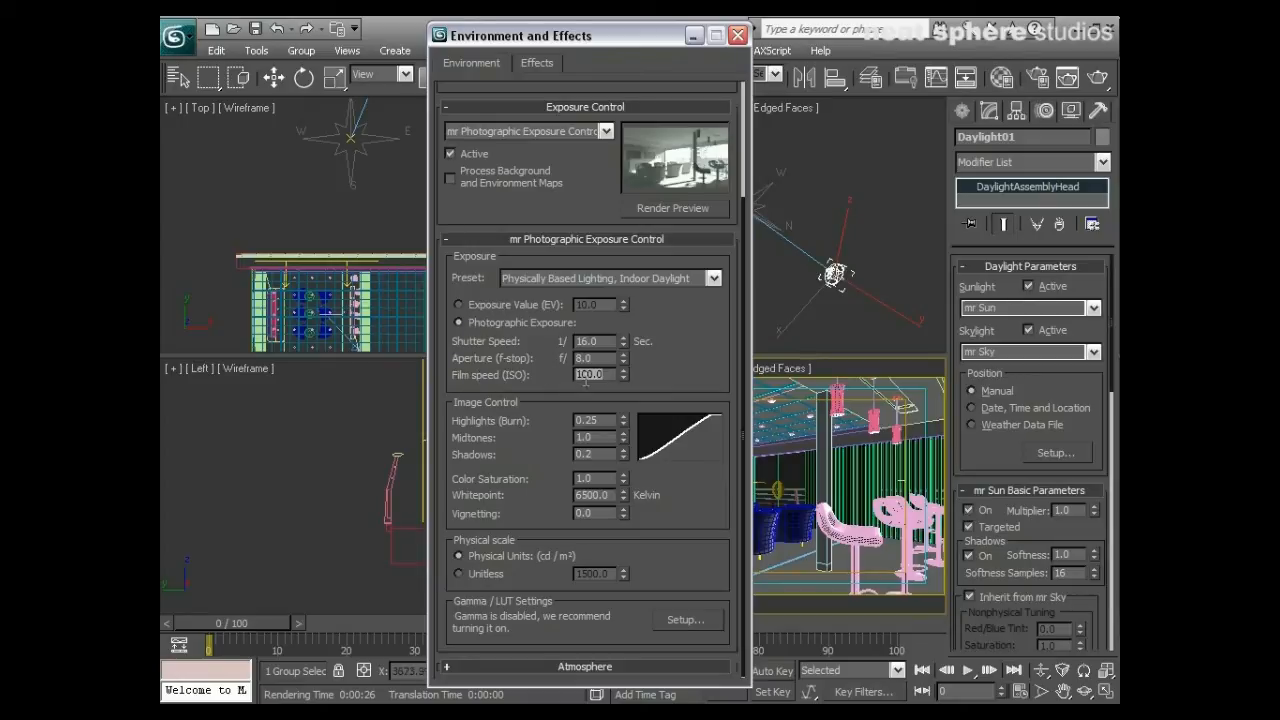
pyautogui.write('200.0')
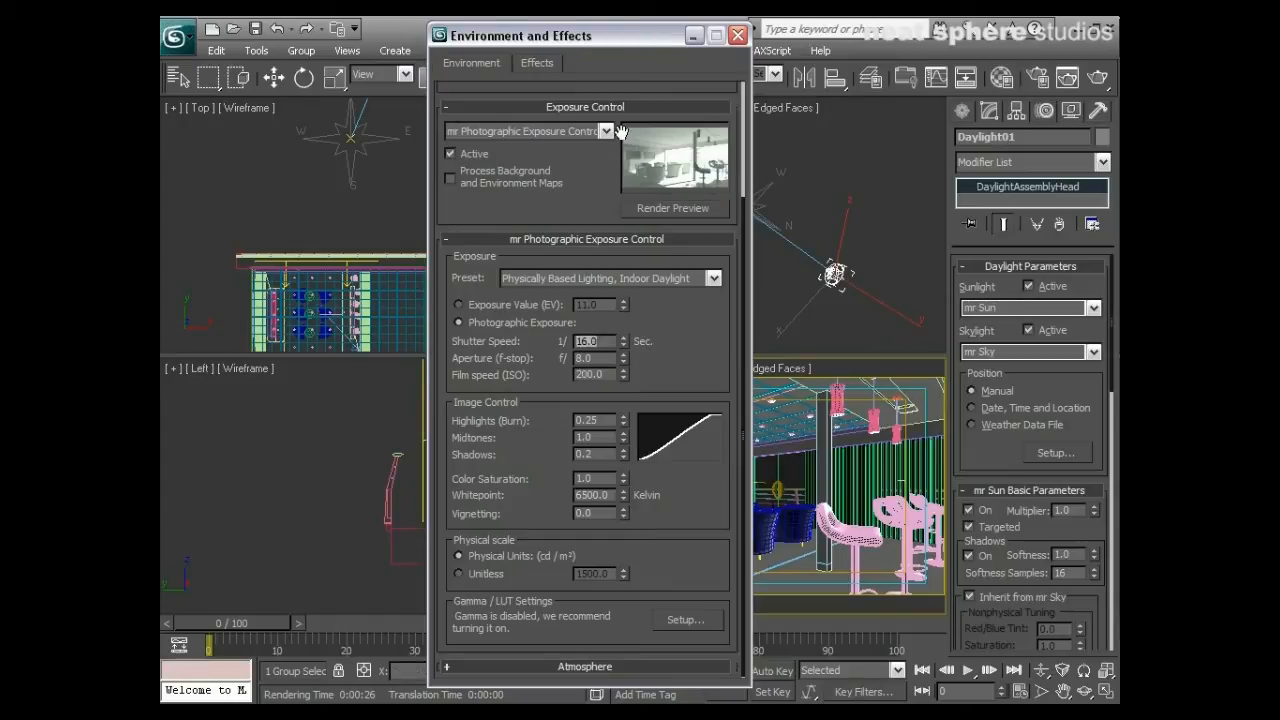
pyautogui.moveTo(725, 163)
pyautogui.write('64')
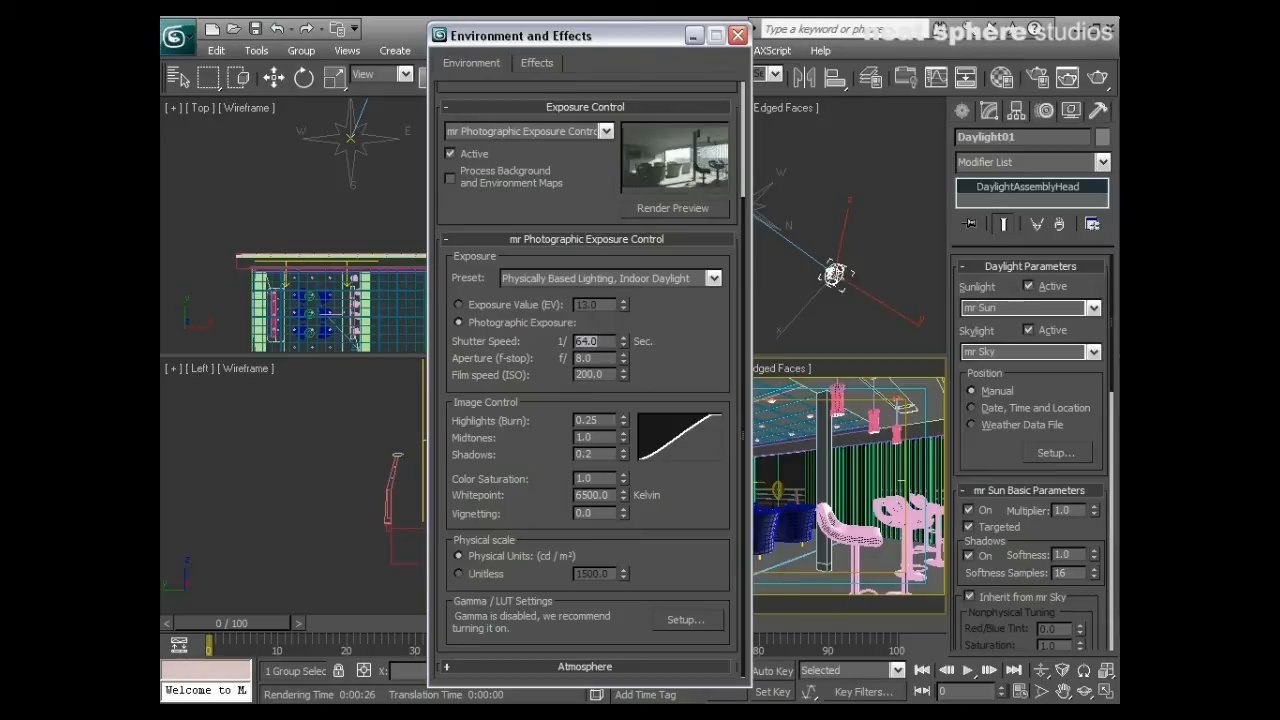
pyautogui.moveTo(632, 331)
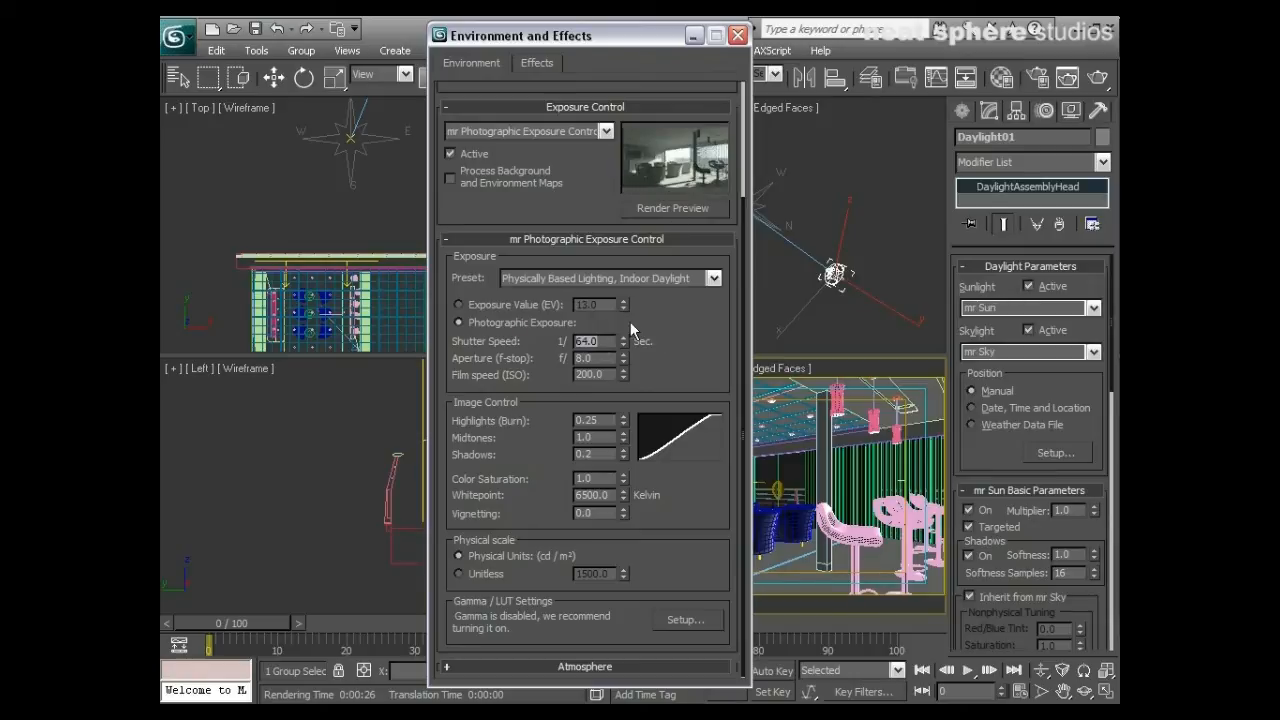
pyautogui.moveTo(678, 165)
pyautogui.write('32')
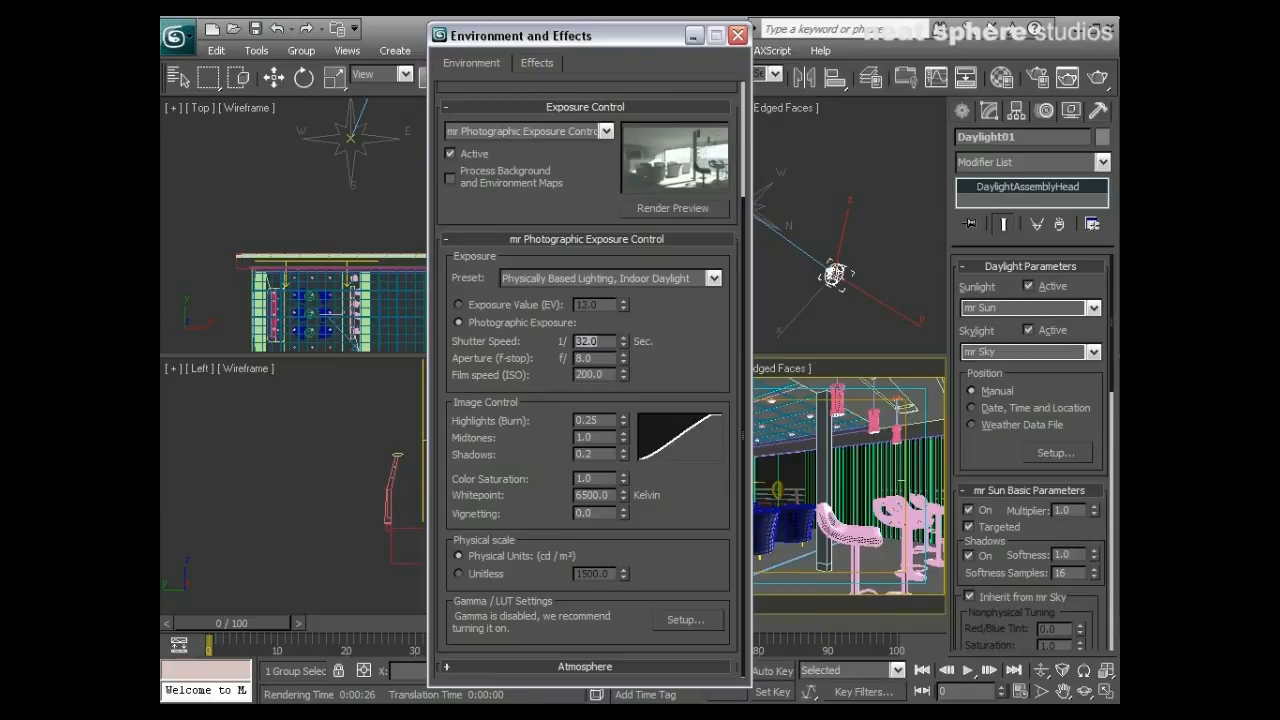
pyautogui.moveTo(680, 165)
pyautogui.write('24')
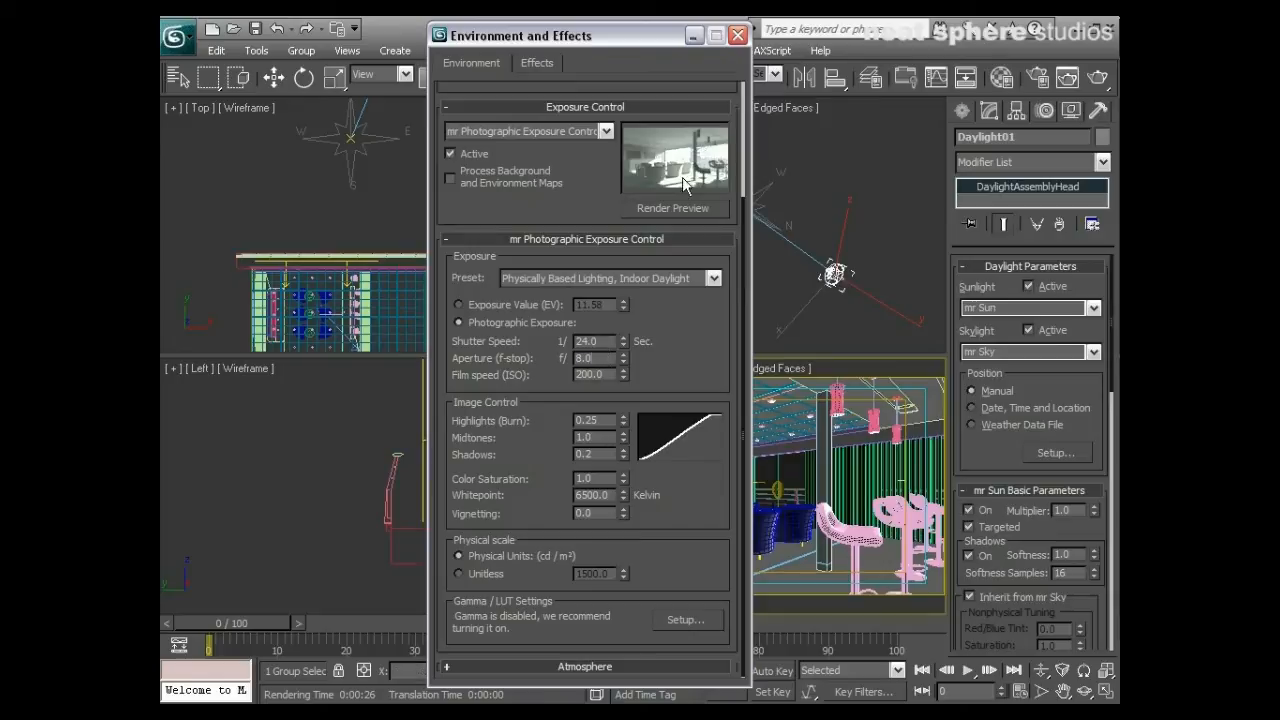
pyautogui.moveTo(685, 140)
pyautogui.write('6')
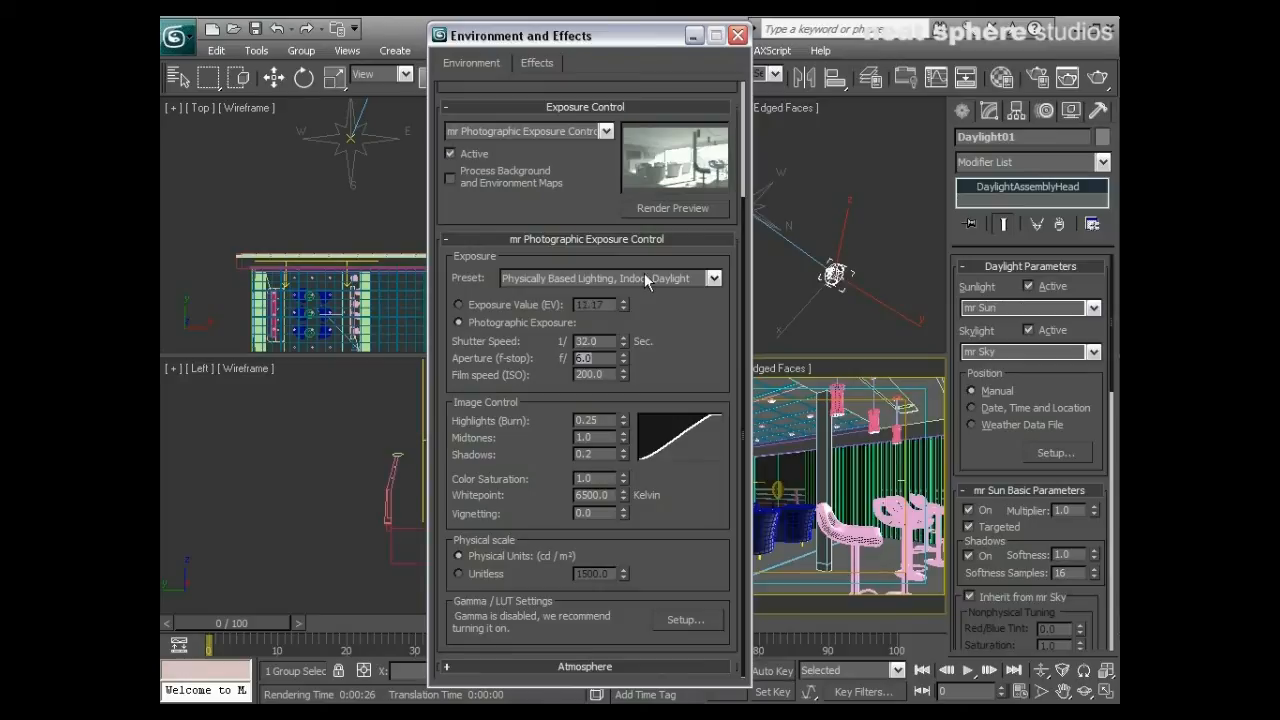
pyautogui.moveTo(670, 160)
pyautogui.write('1')
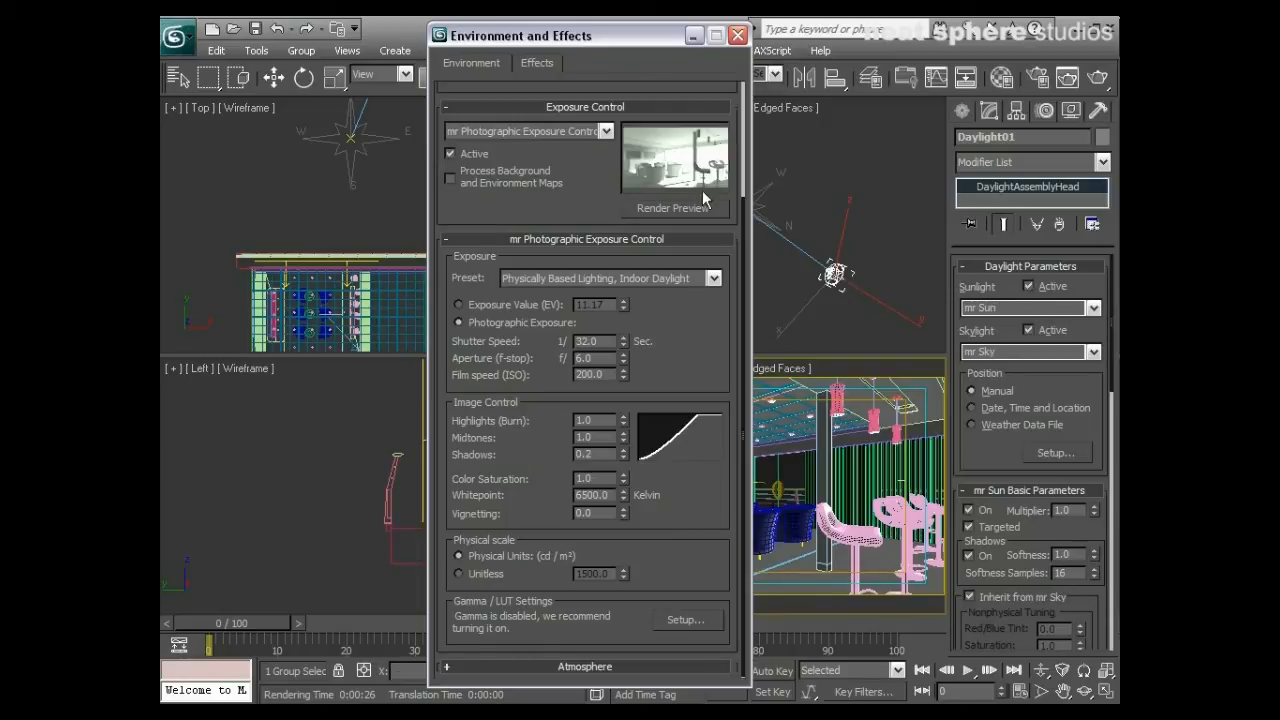
# Step: Set Highlights to 0.0, drop Shadows to 0, then raise Shadows to 1.0
pyautogui.click(620, 424)
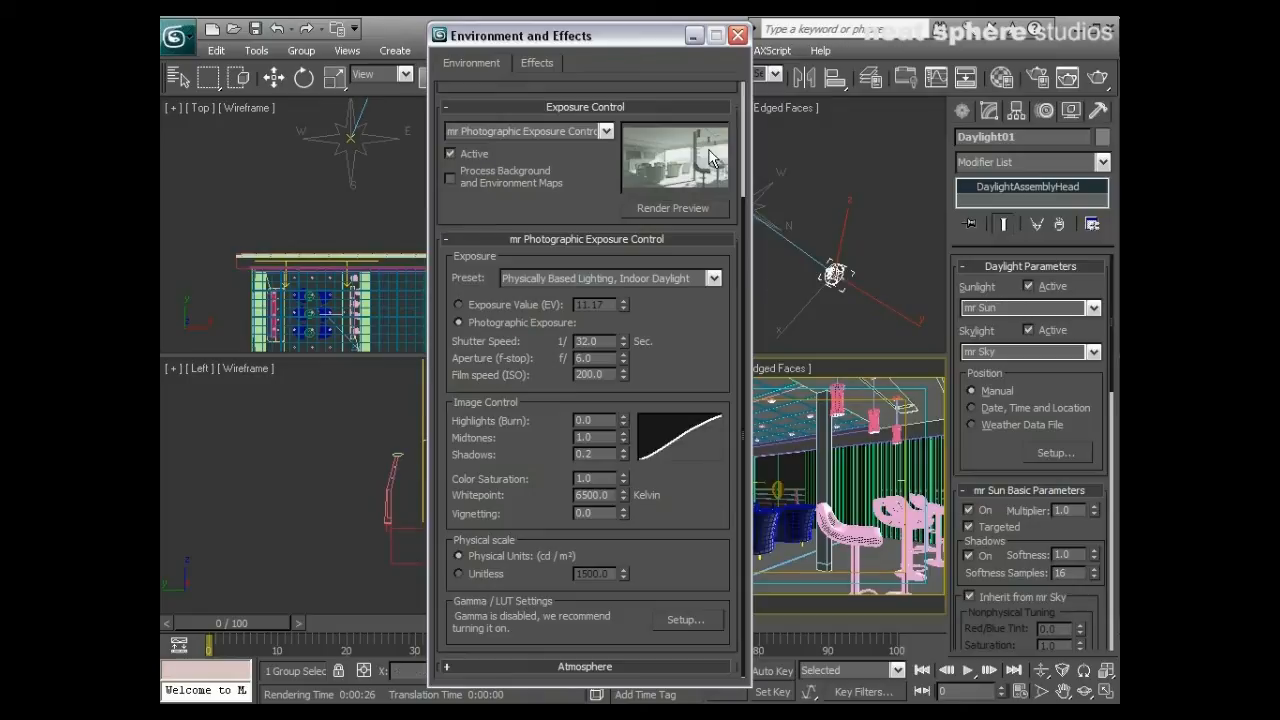
pyautogui.moveTo(688, 162)
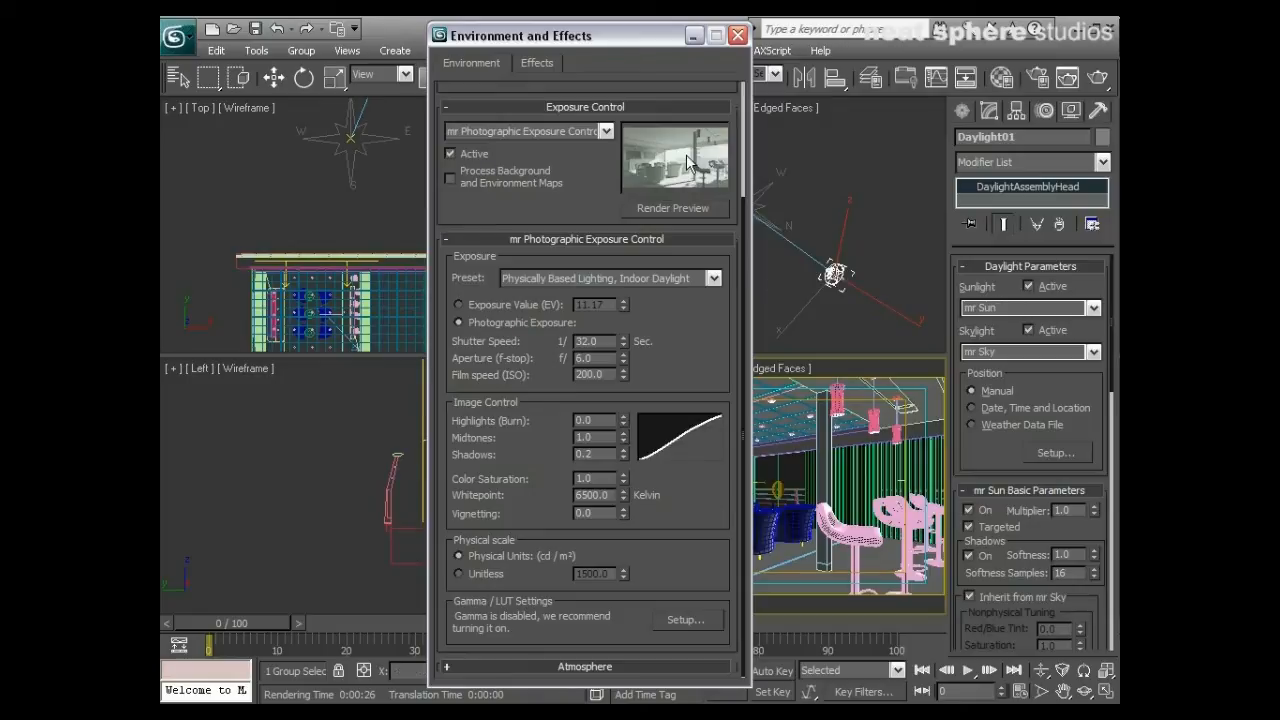
pyautogui.click(590, 437)
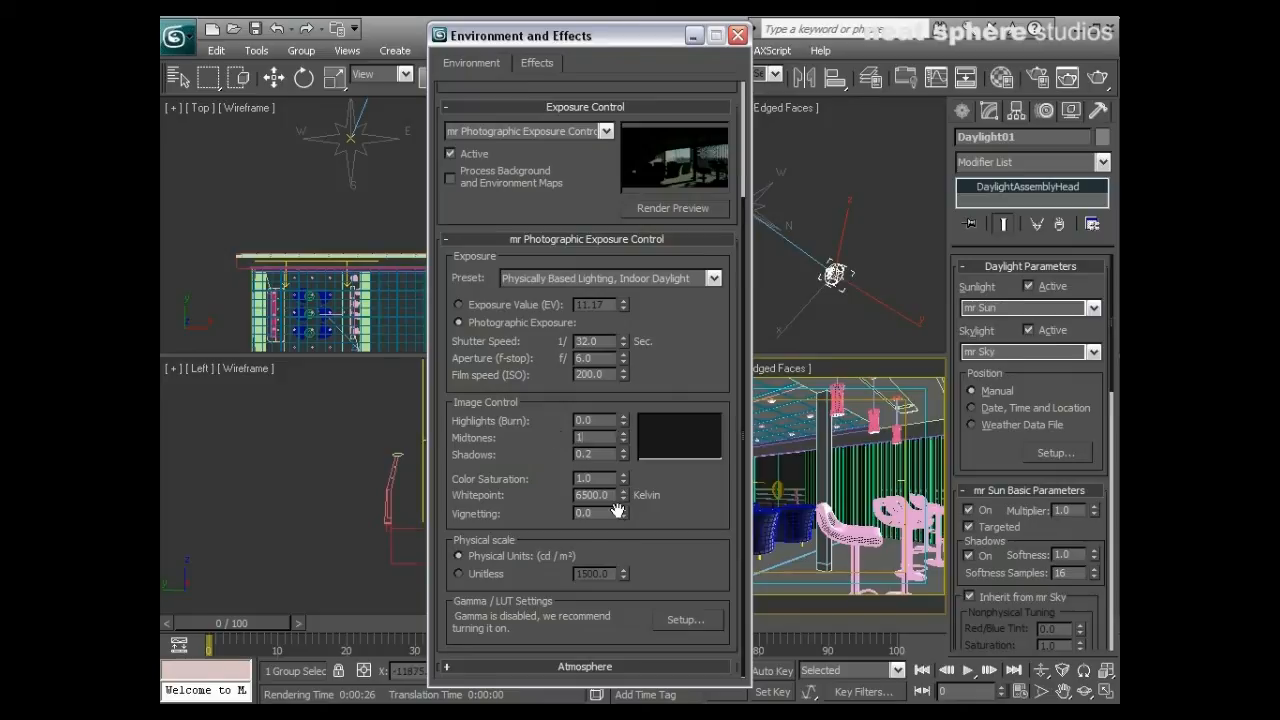
pyautogui.click(591, 437)
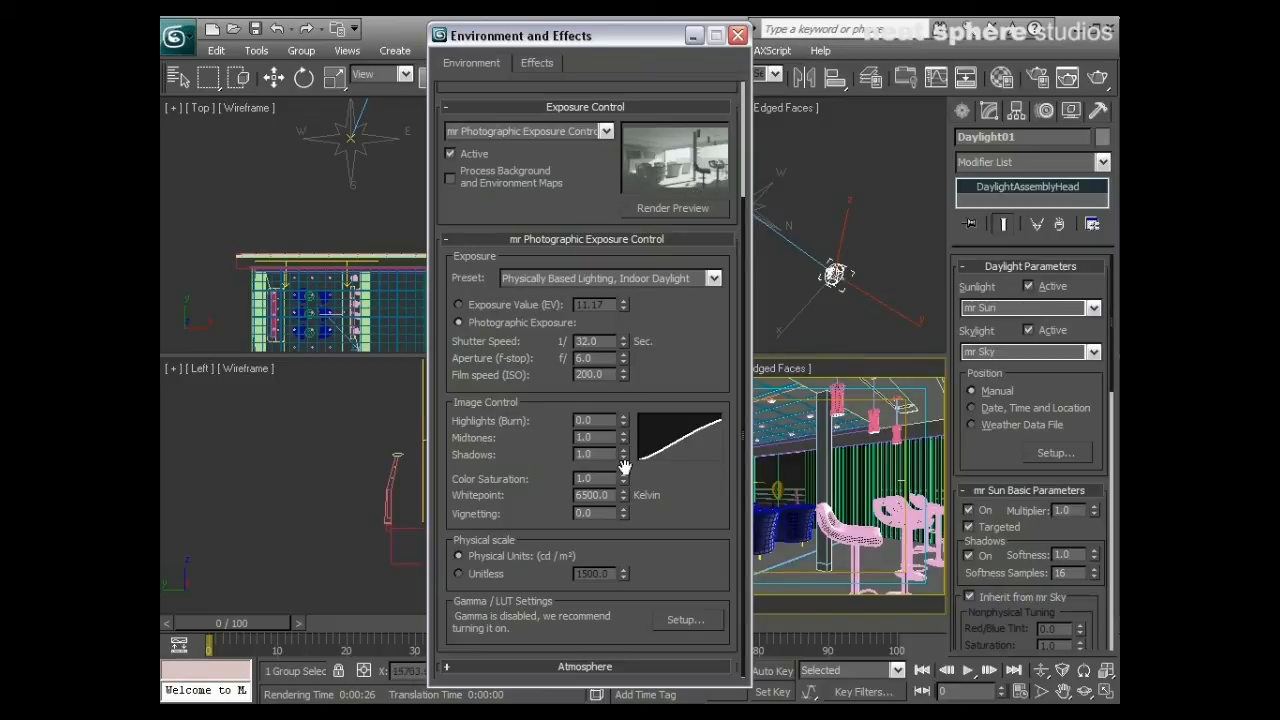
pyautogui.click(621, 459)
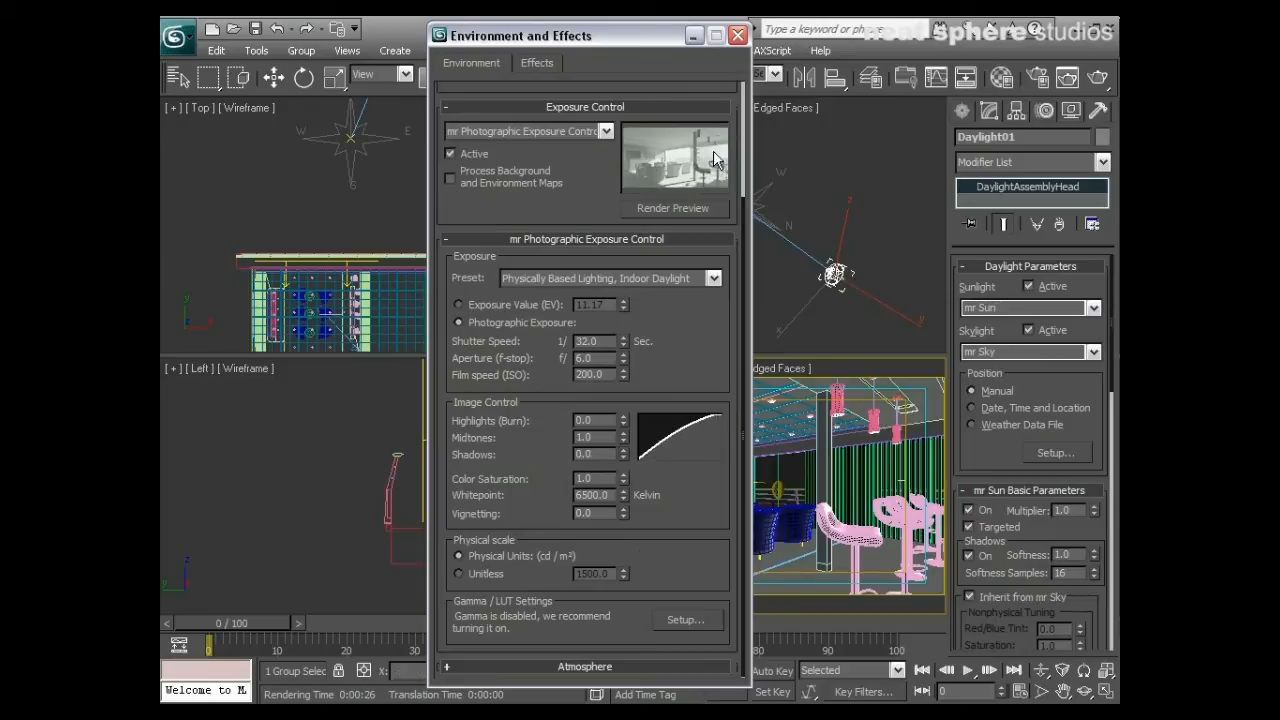
pyautogui.moveTo(668, 152)
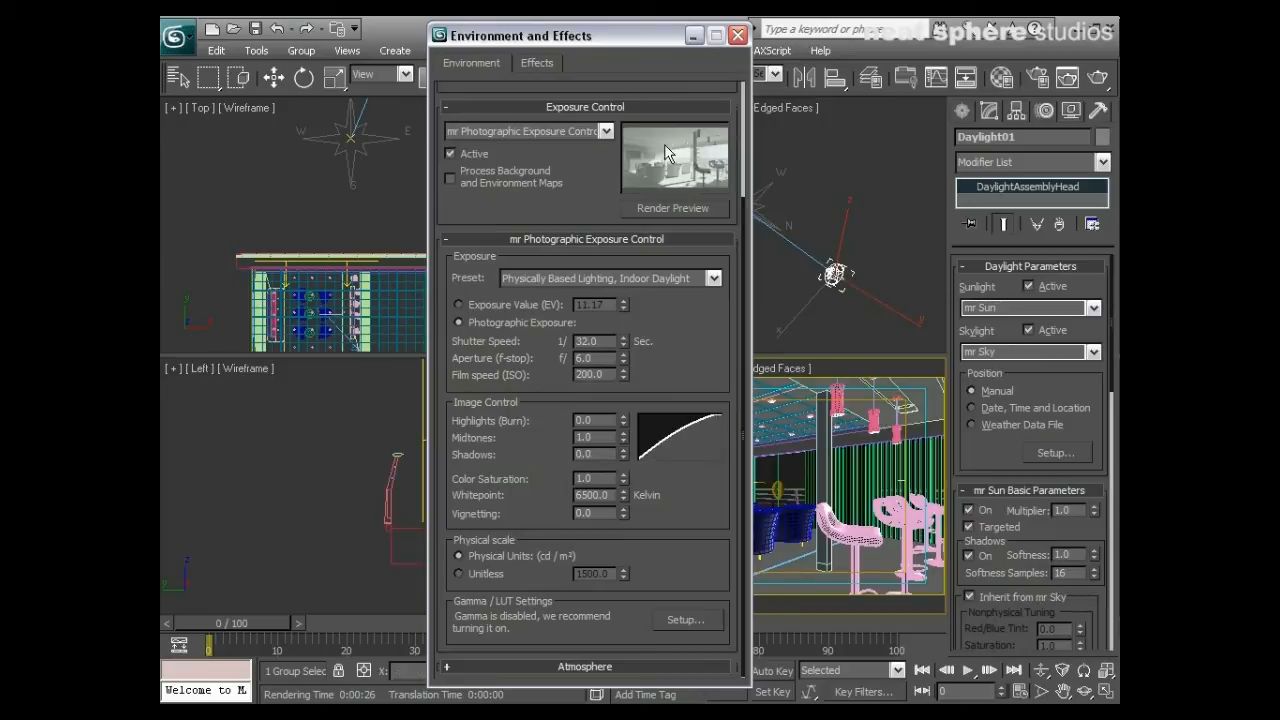
pyautogui.click(623, 450)
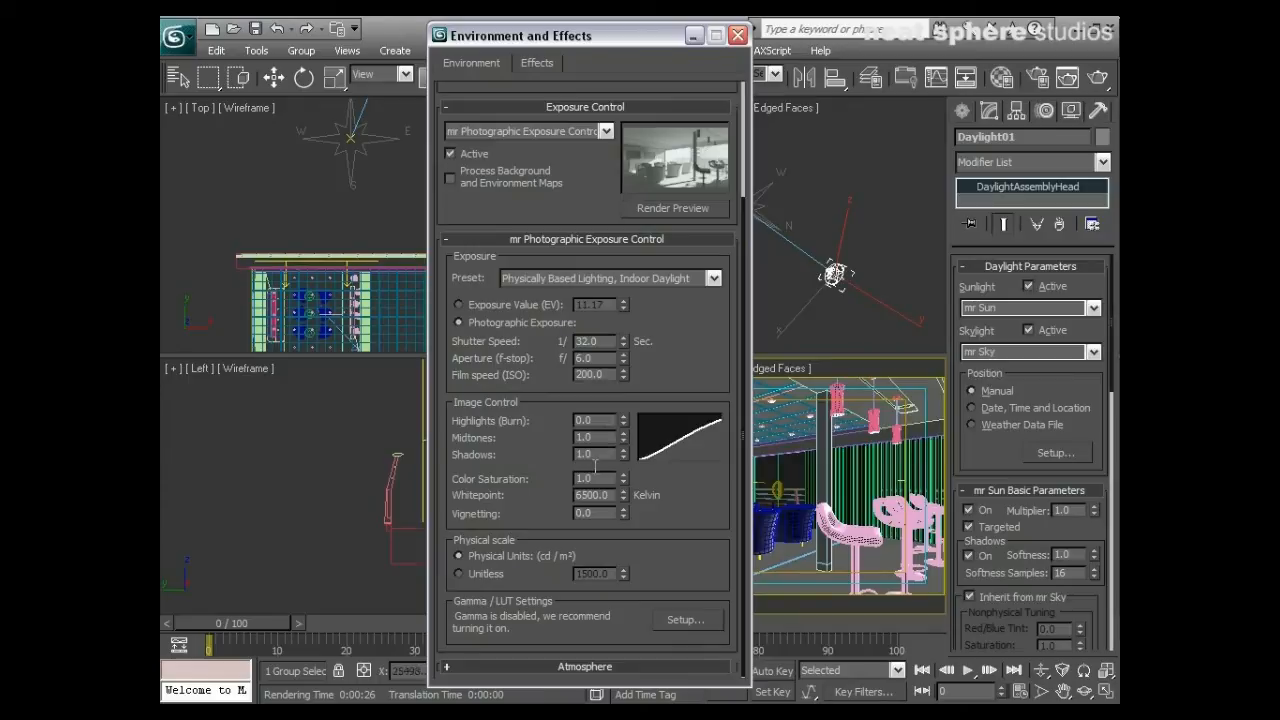
pyautogui.moveTo(630, 480)
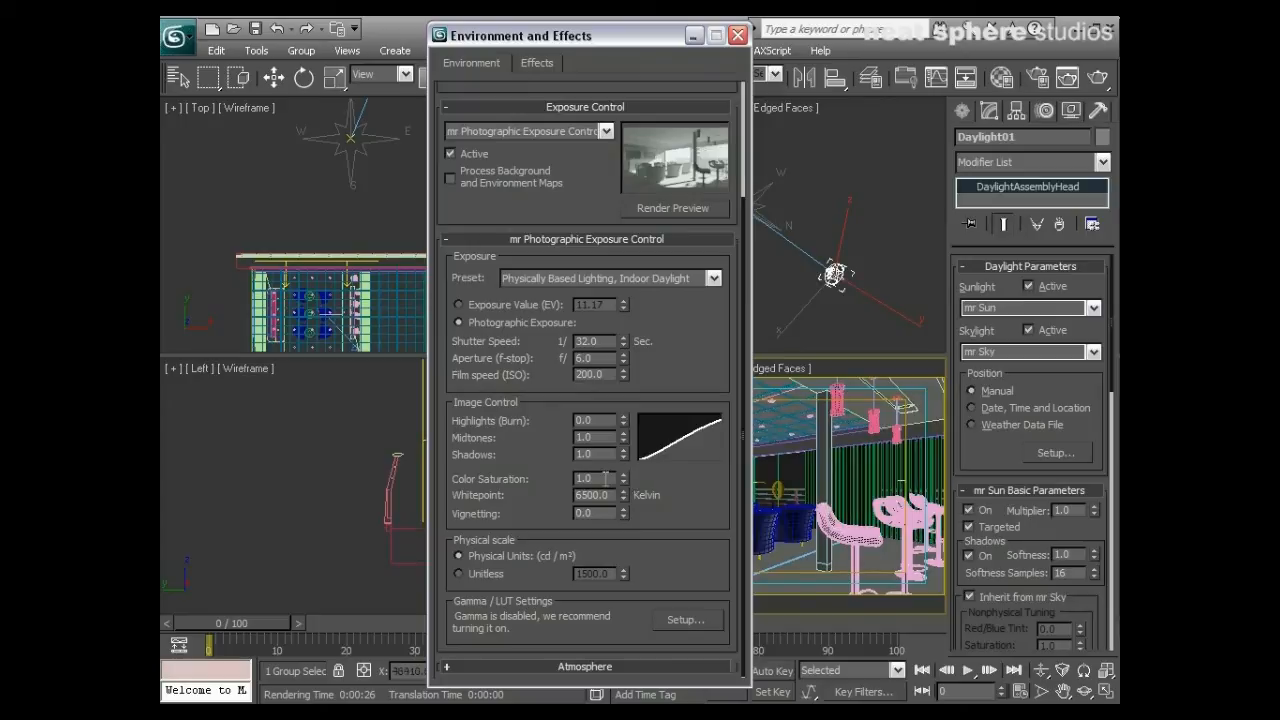
pyautogui.moveTo(533, 482)
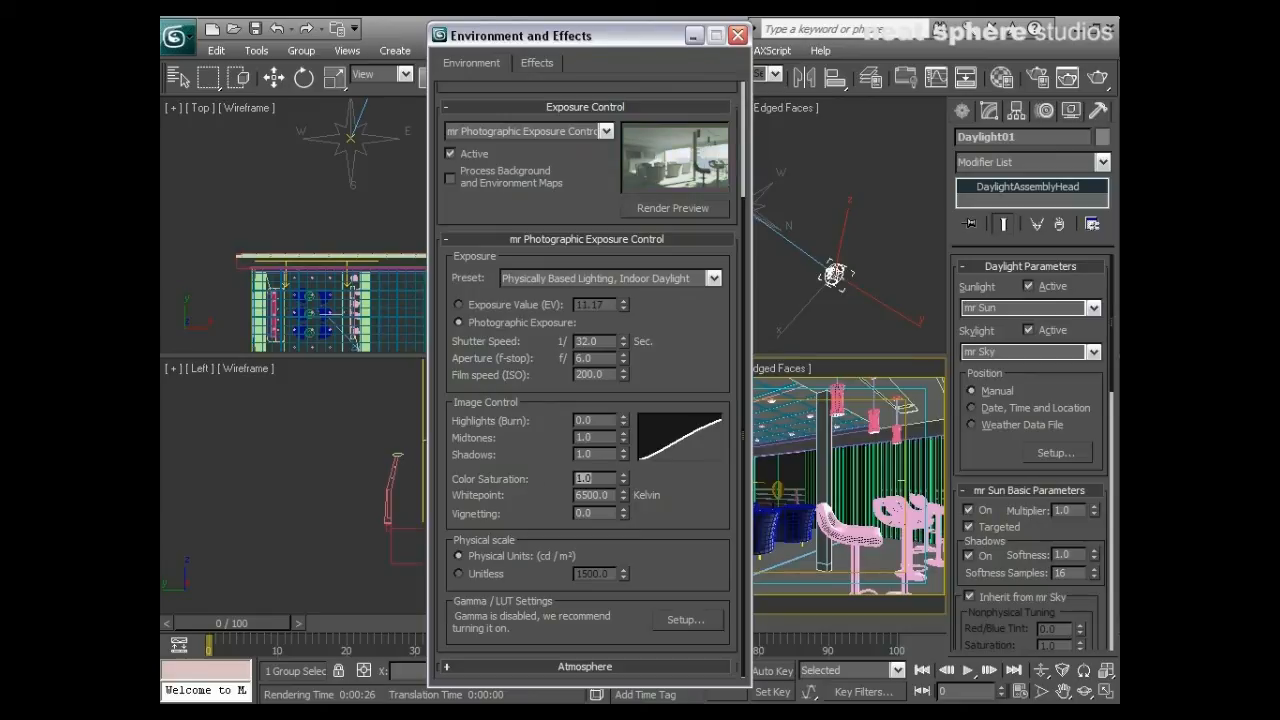
pyautogui.moveTo(490, 494)
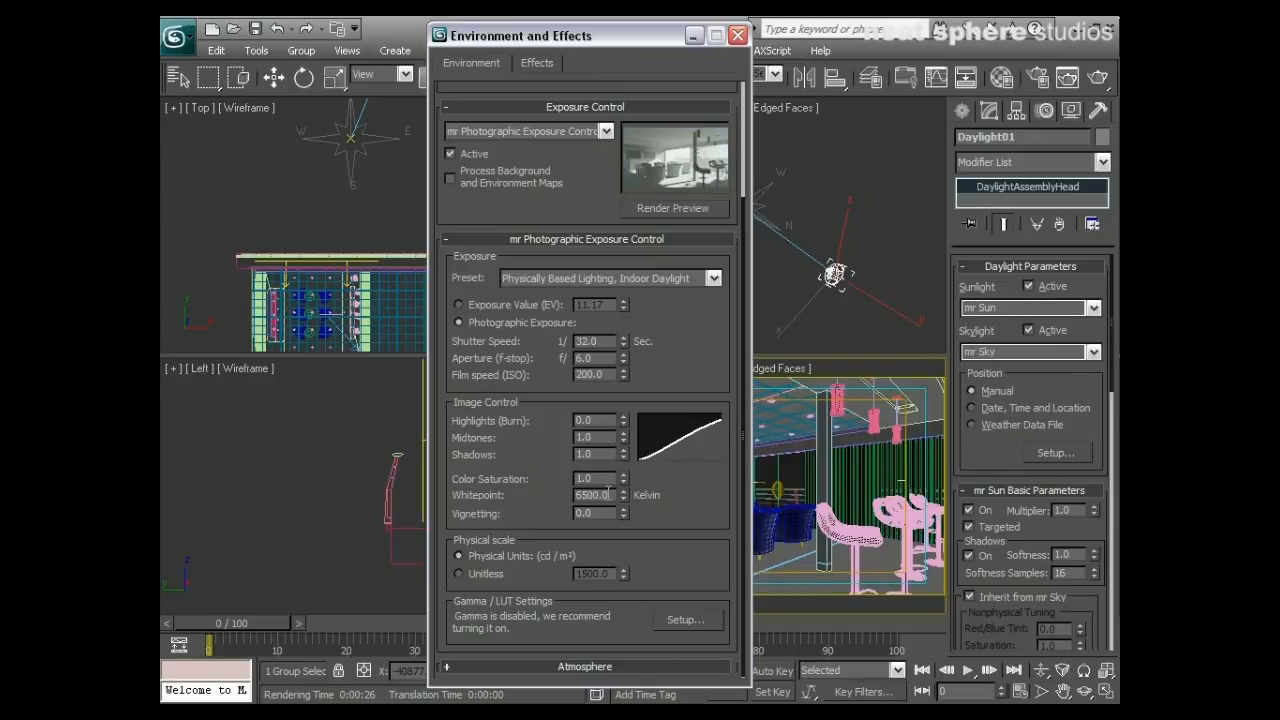
pyautogui.moveTo(630, 265)
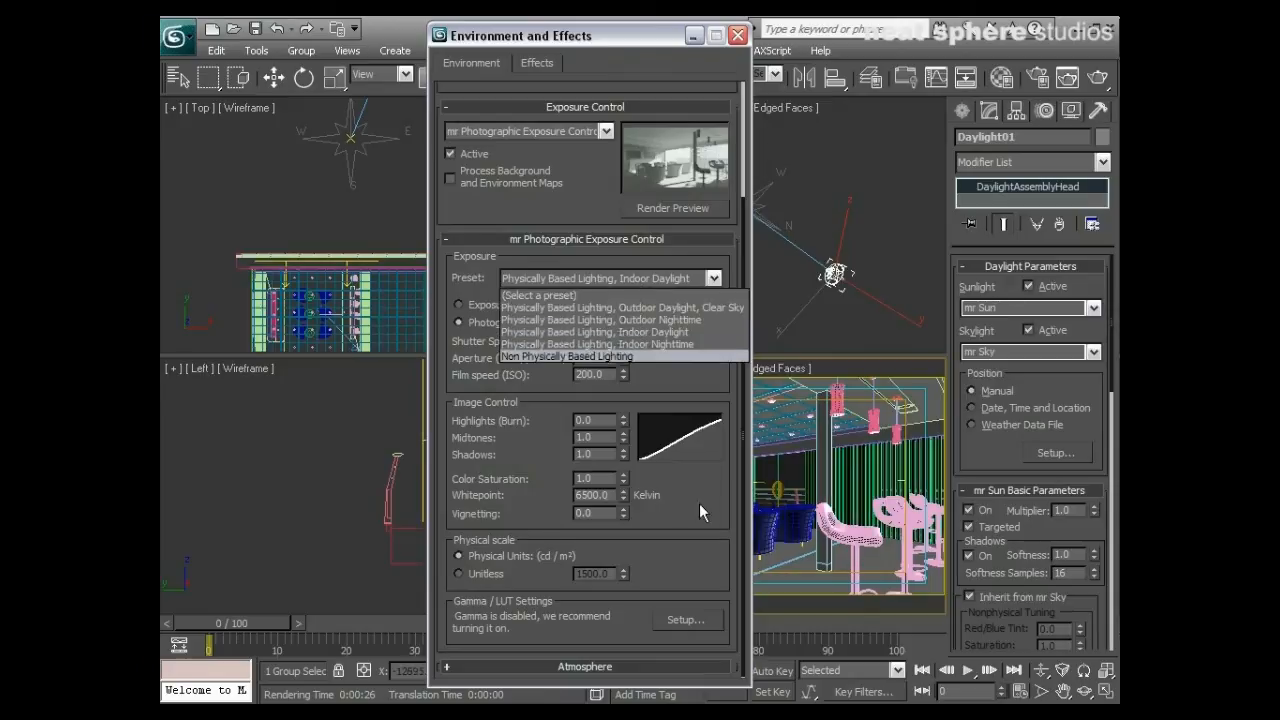
pyautogui.click(595, 331)
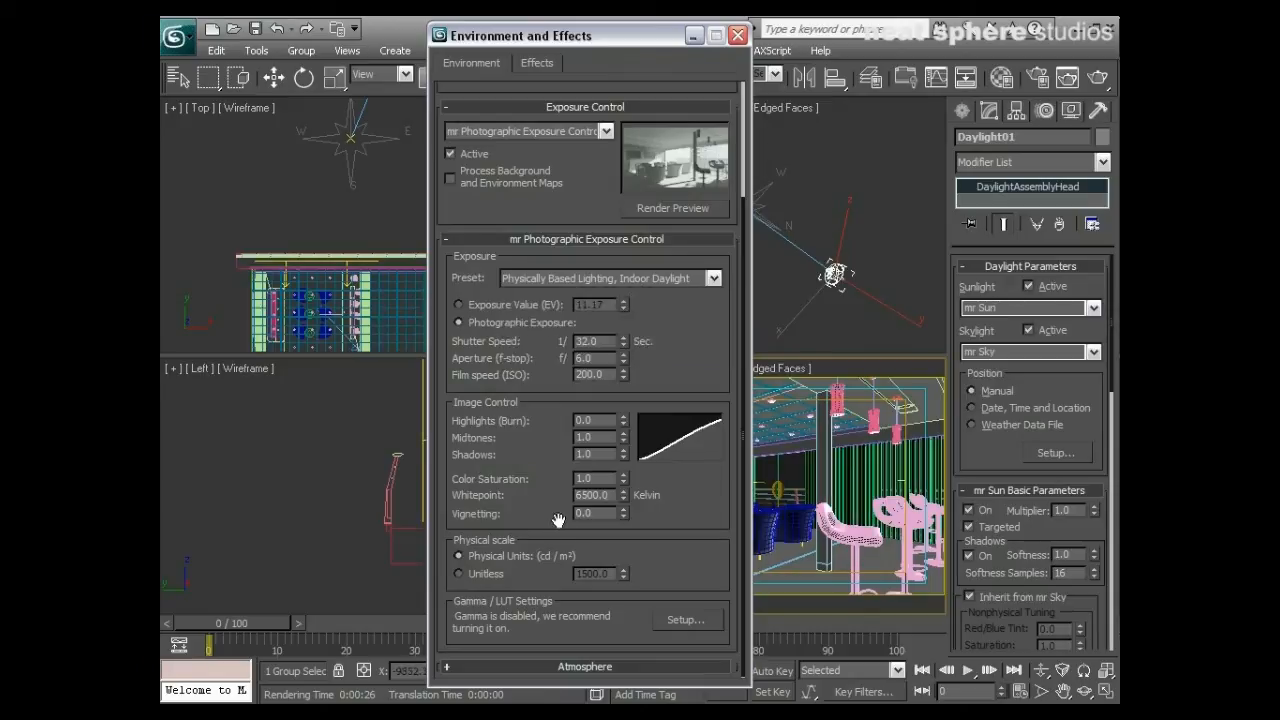
pyautogui.moveTo(637, 515)
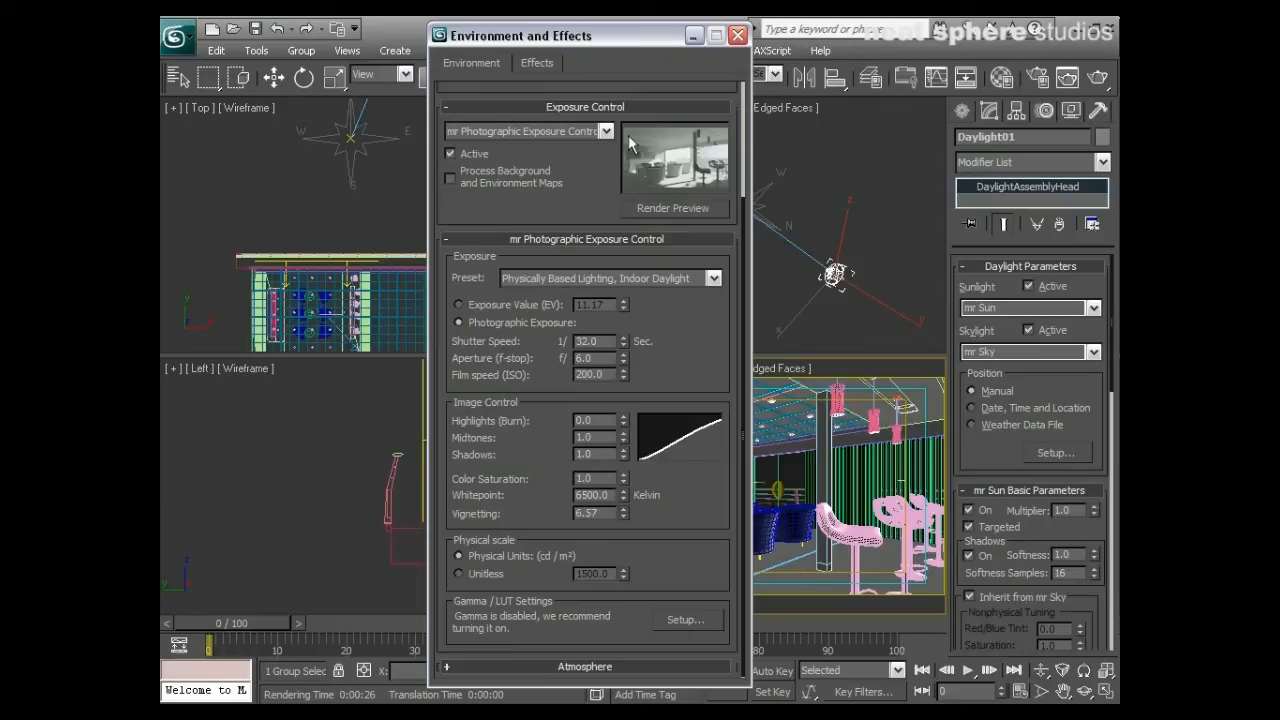
pyautogui.moveTo(630, 140)
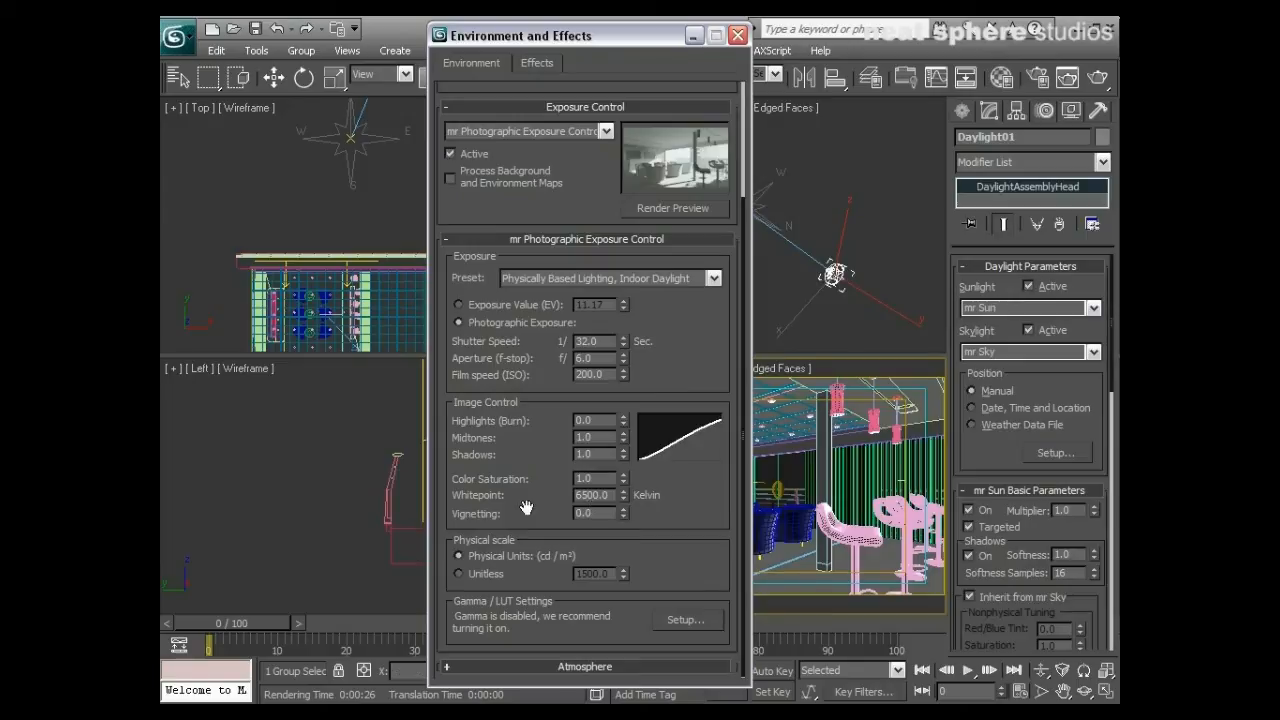
pyautogui.moveTo(520, 525)
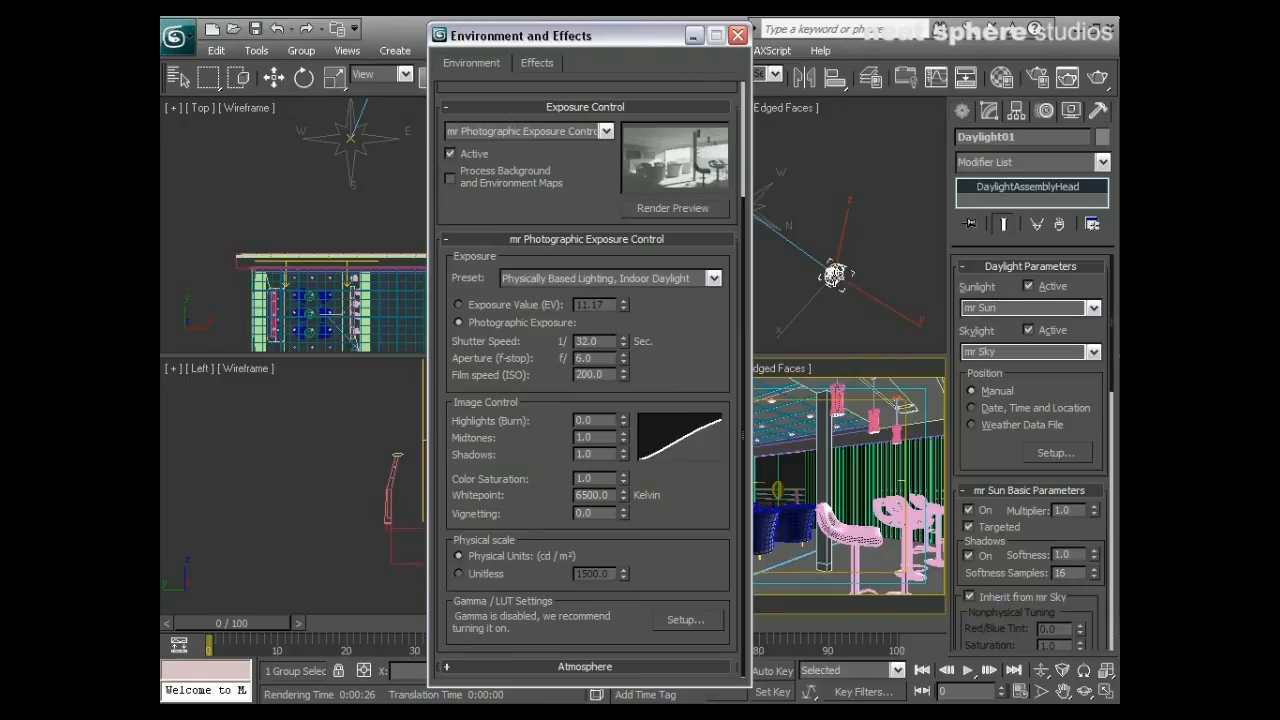
# Step: Set the physical scale to Unitless with a value of 2.0
pyautogui.click(458, 573)
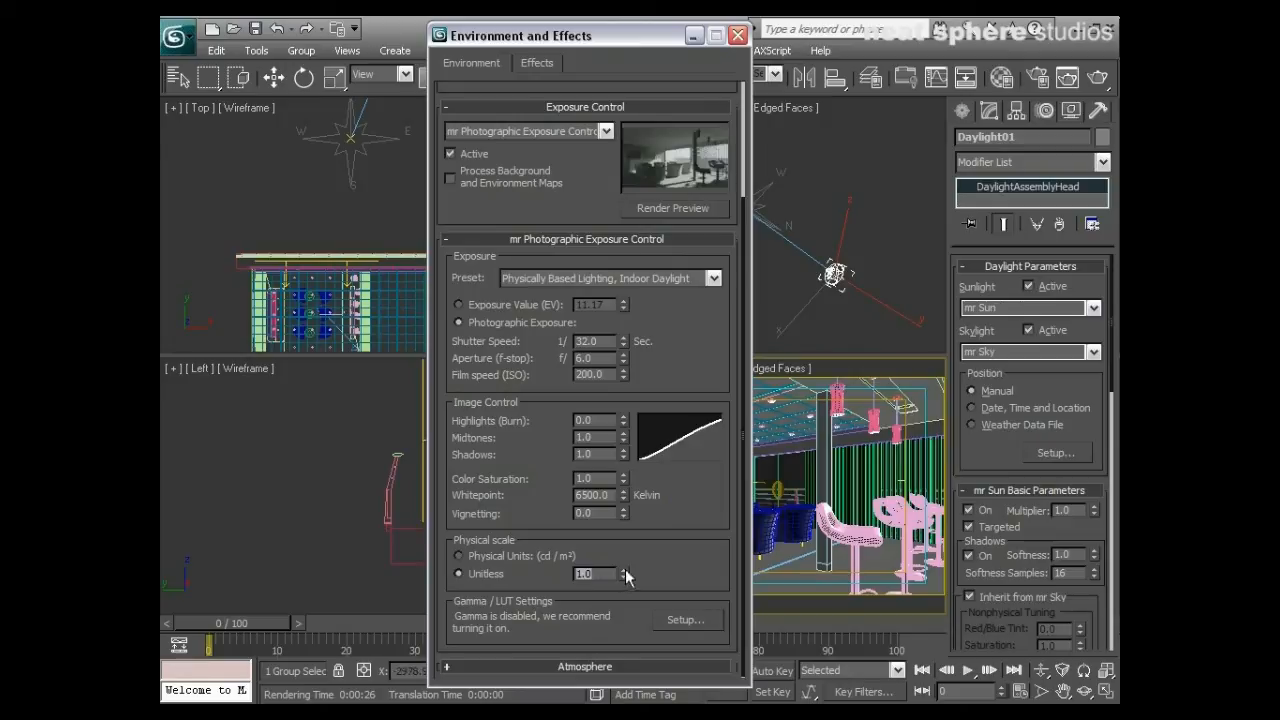
pyautogui.click(622, 569)
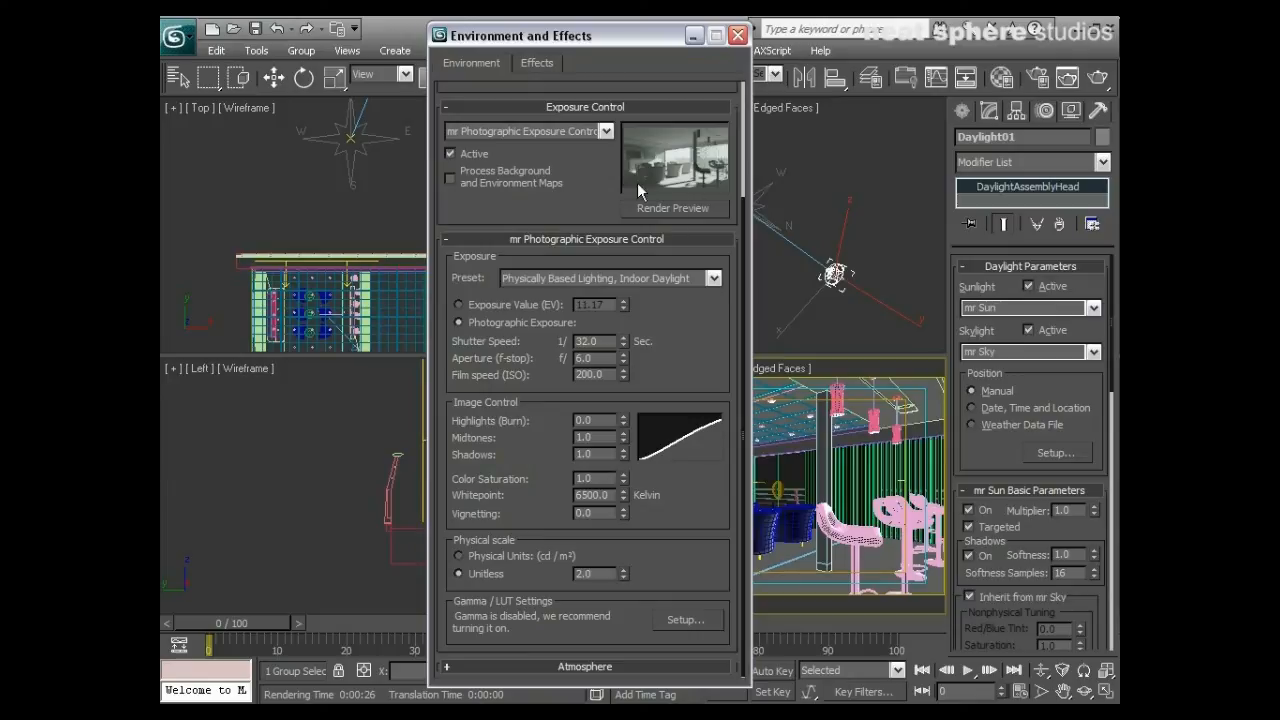
pyautogui.moveTo(700, 210)
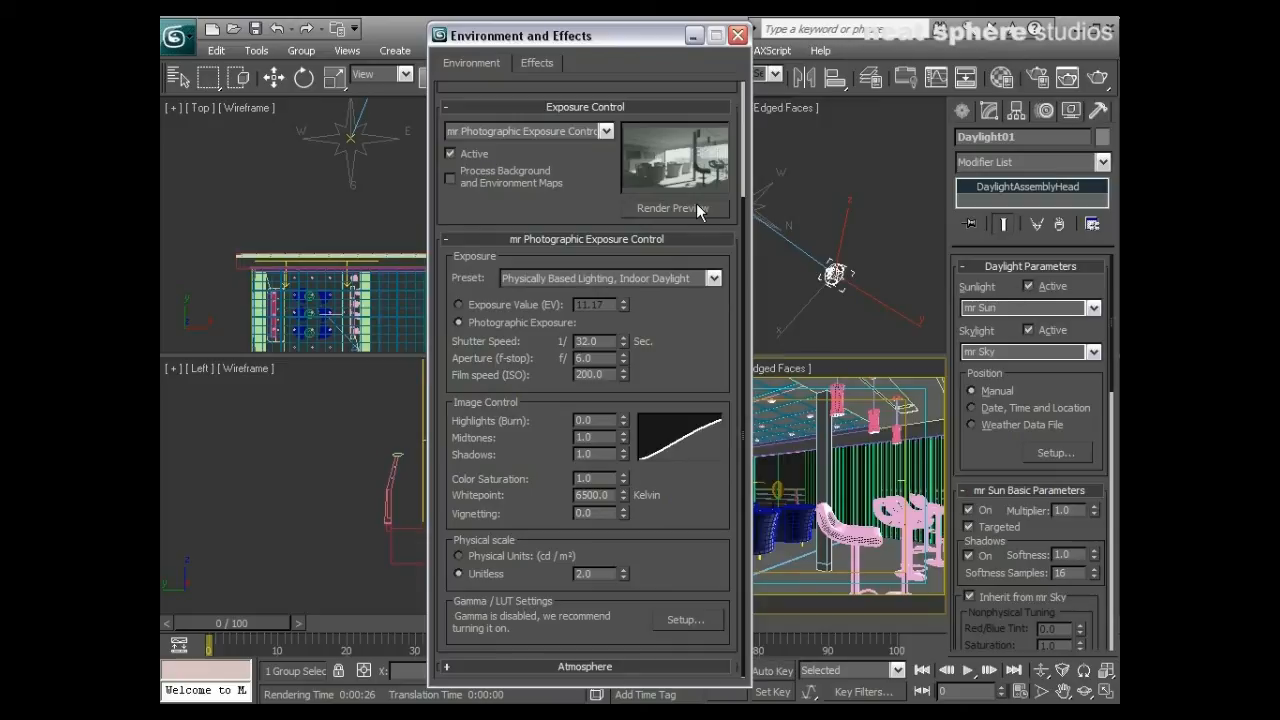
pyautogui.moveTo(600, 630)
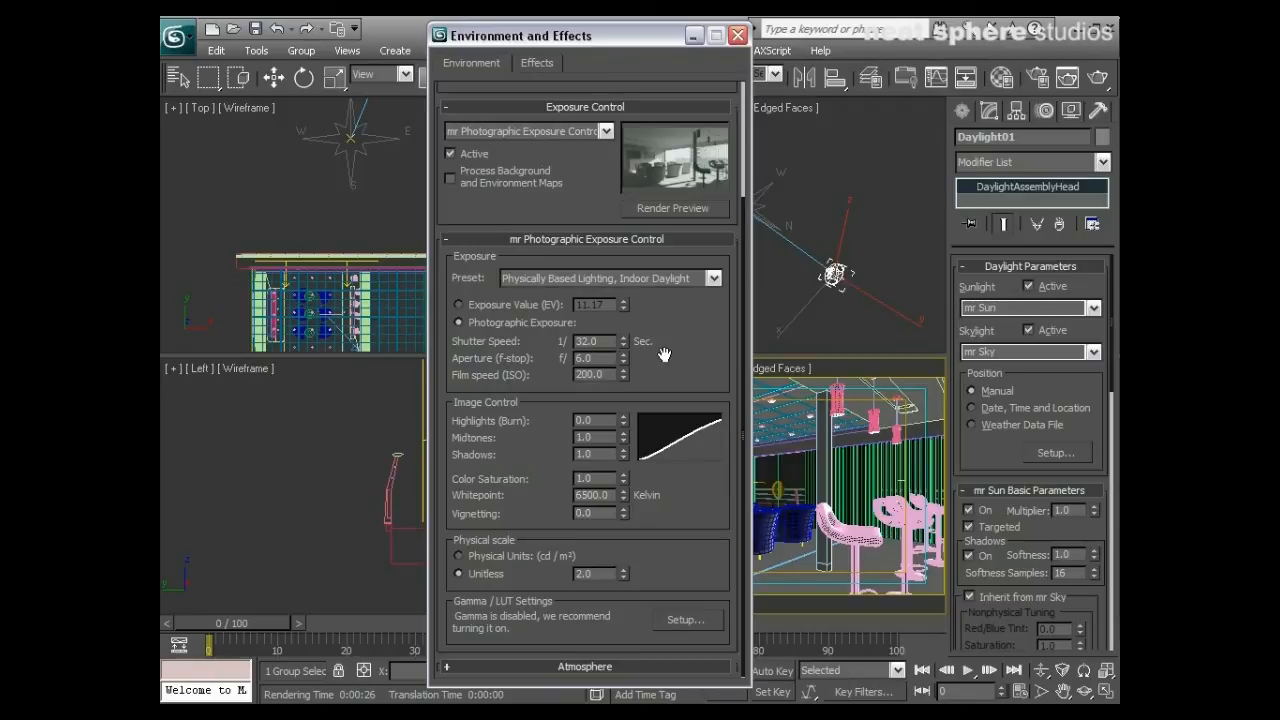
pyautogui.moveTo(1095, 90)
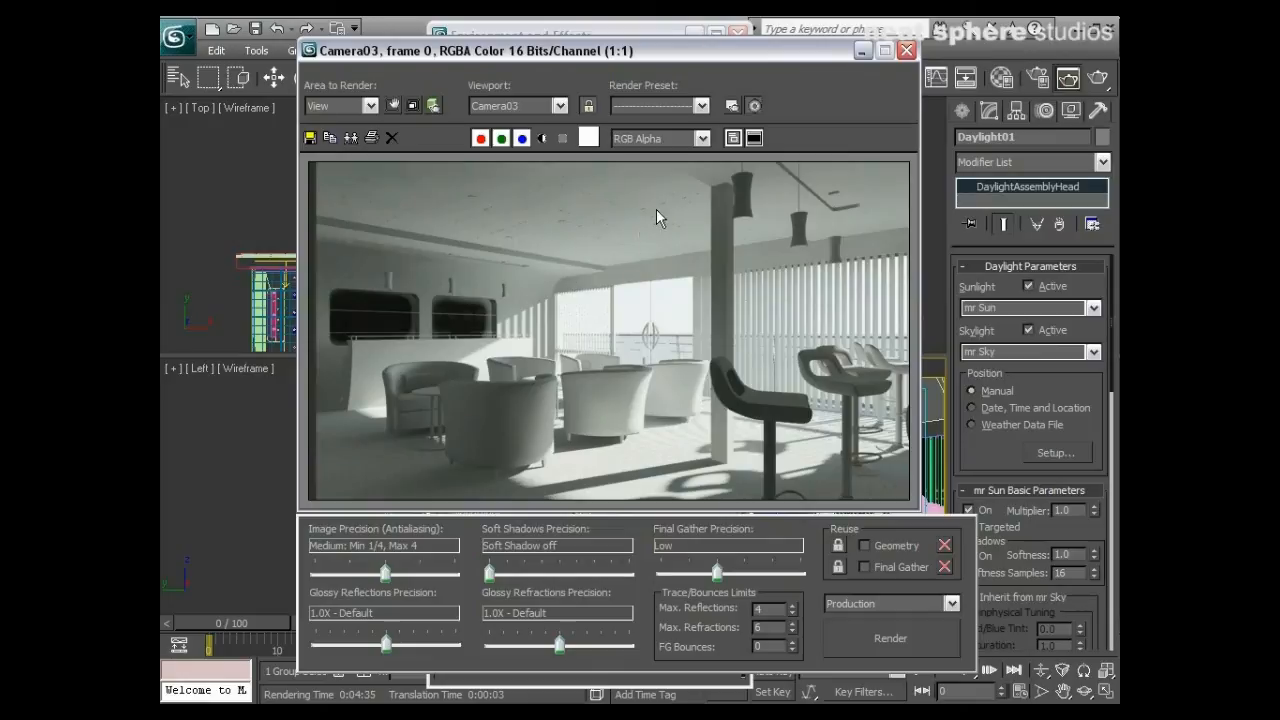
pyautogui.moveTo(611, 348)
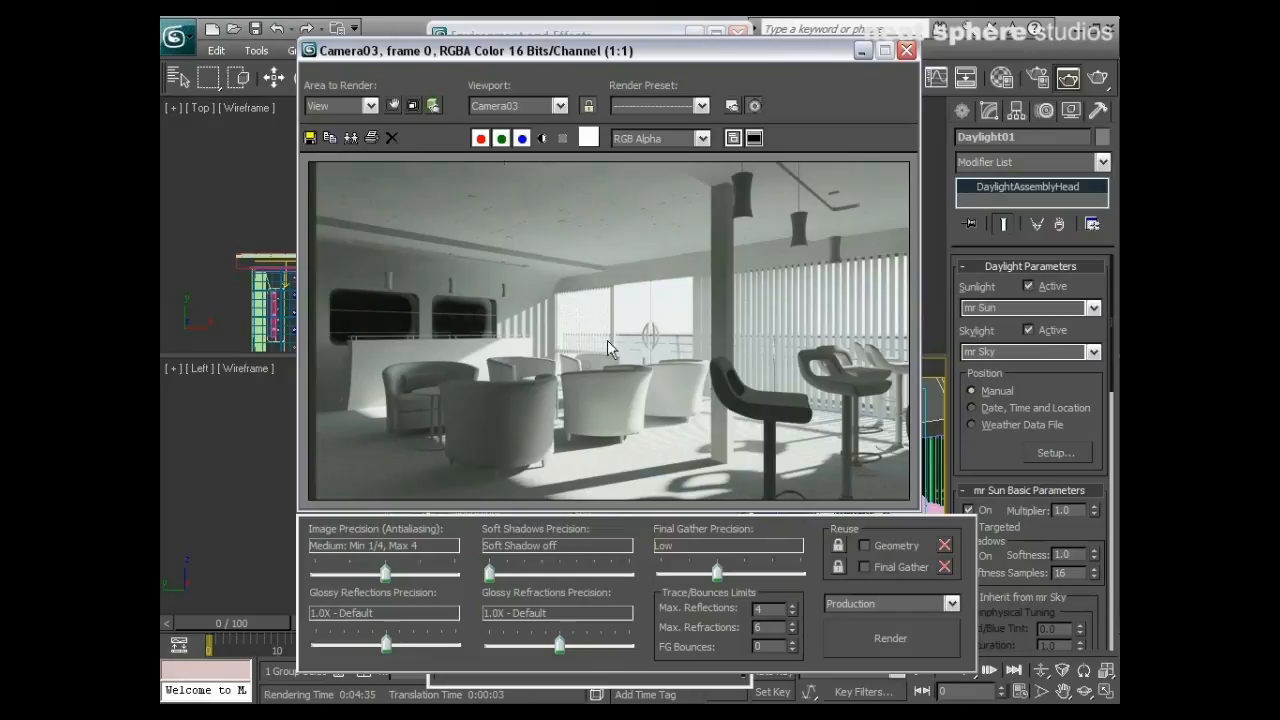
pyautogui.moveTo(600, 275)
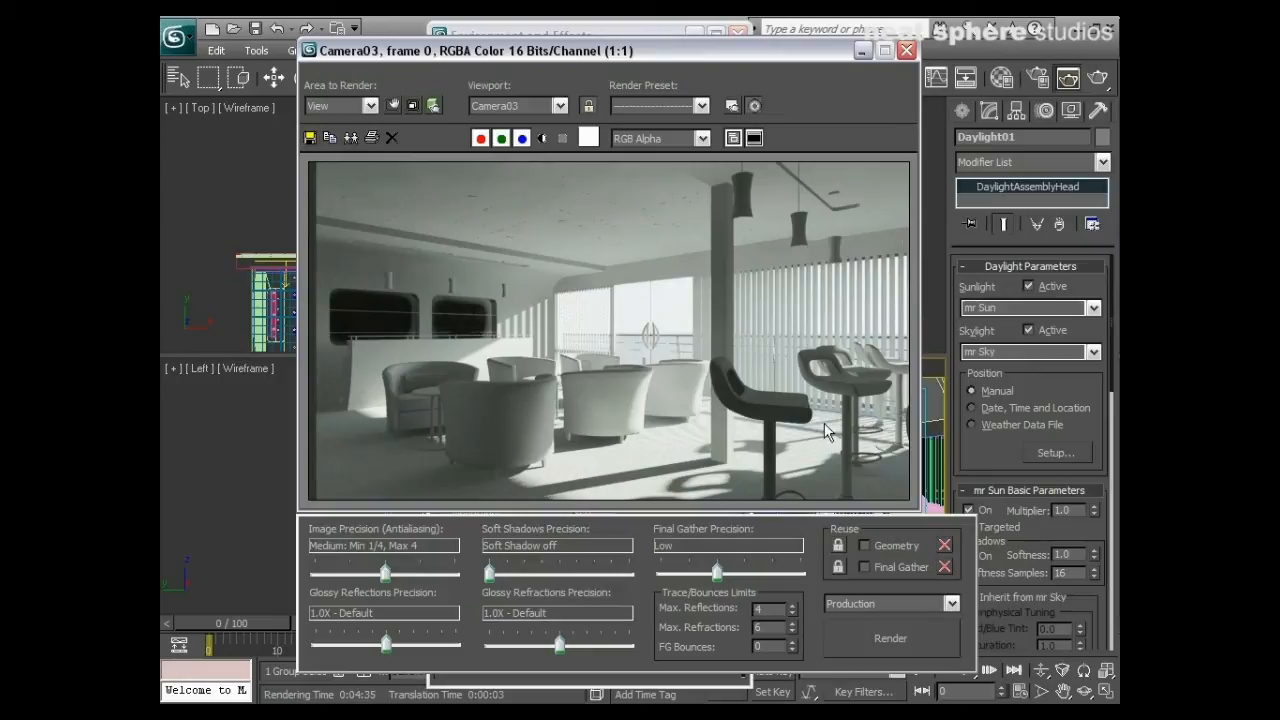
pyautogui.moveTo(632, 443)
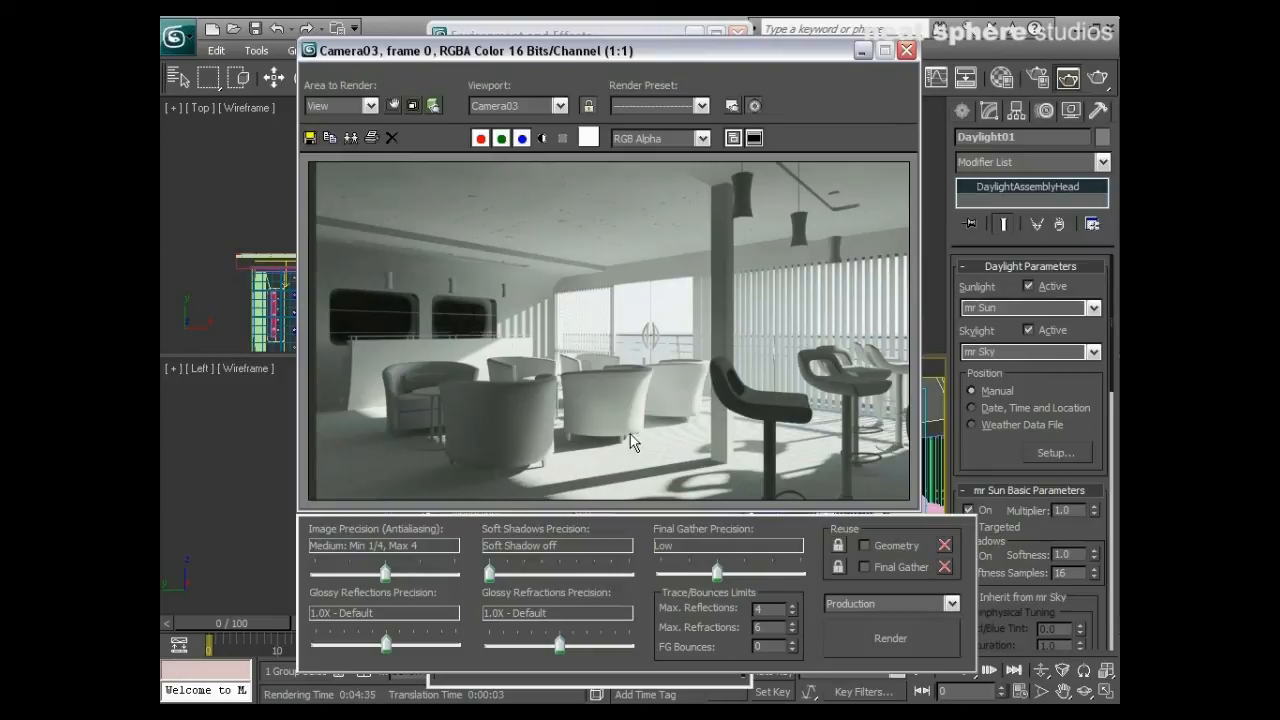
pyautogui.moveTo(615, 238)
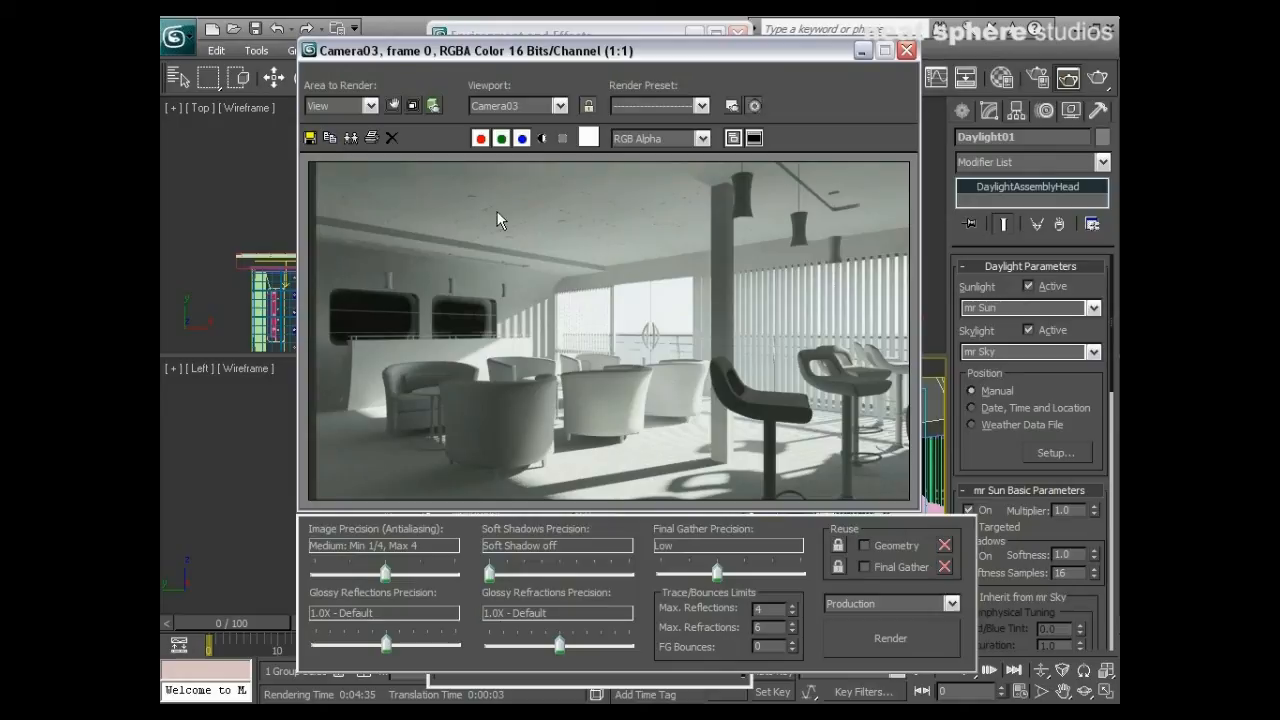
pyautogui.moveTo(430, 476)
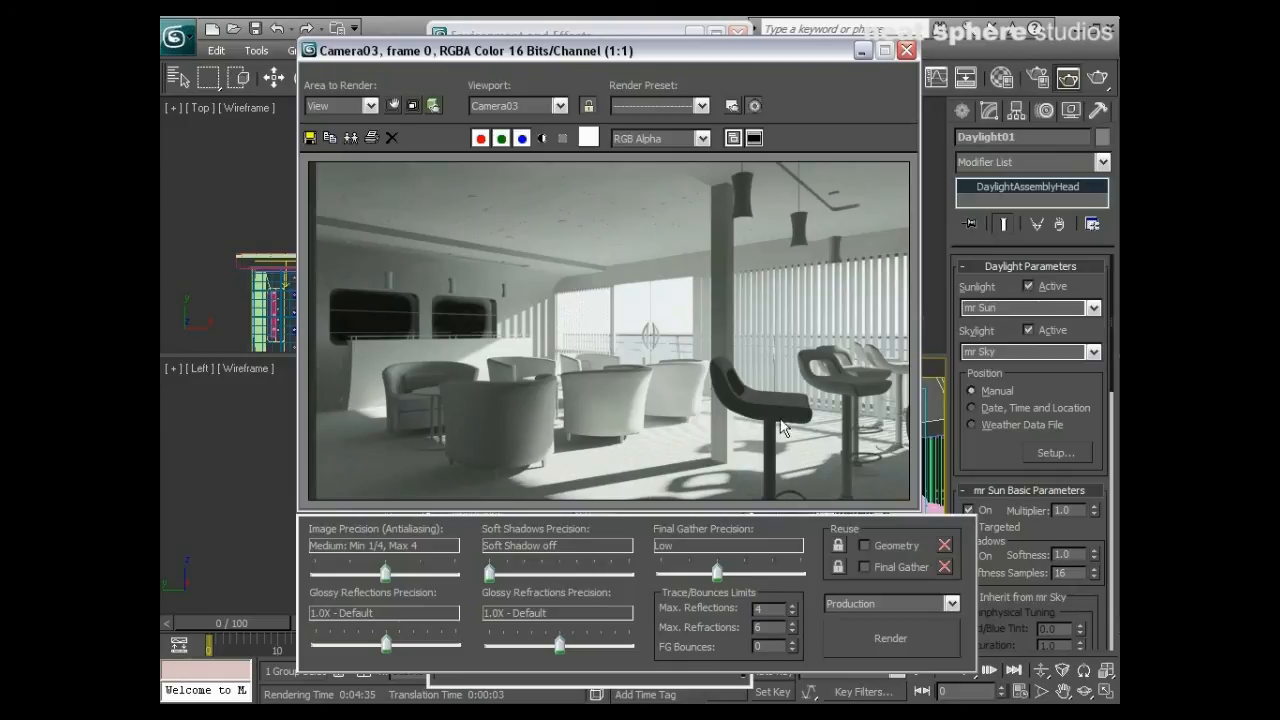
pyautogui.moveTo(760, 443)
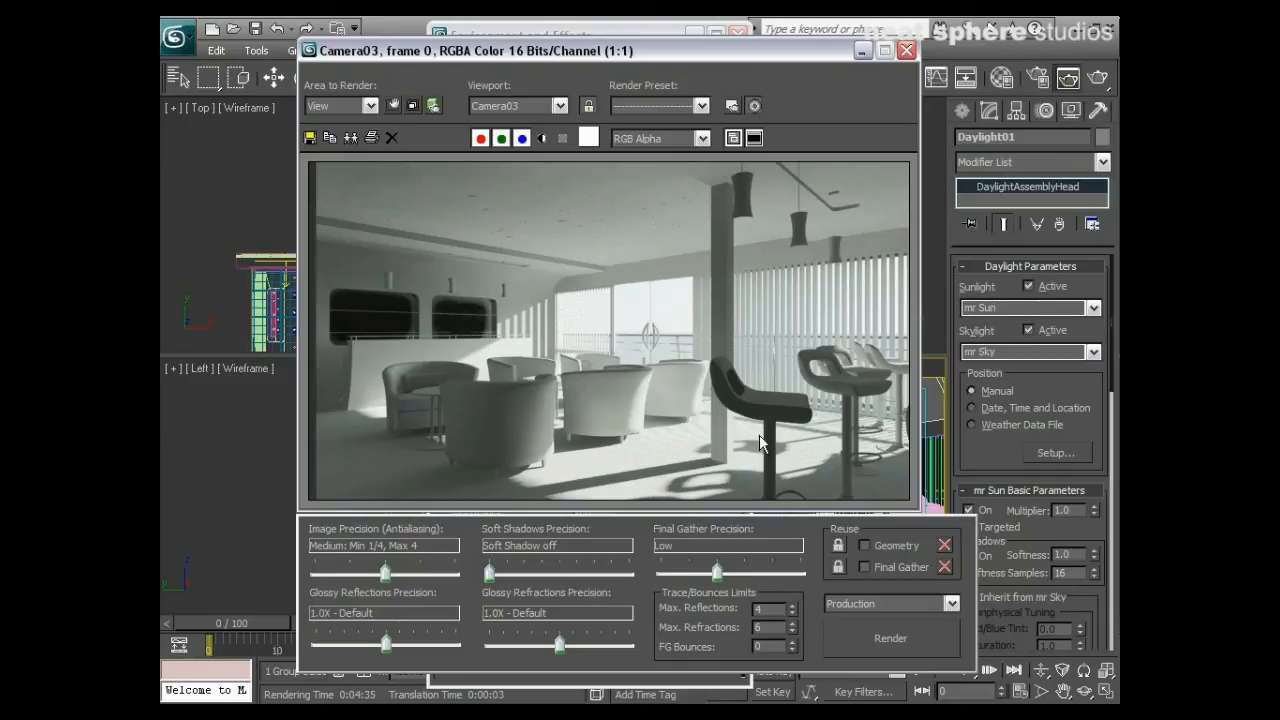
pyautogui.moveTo(790, 303)
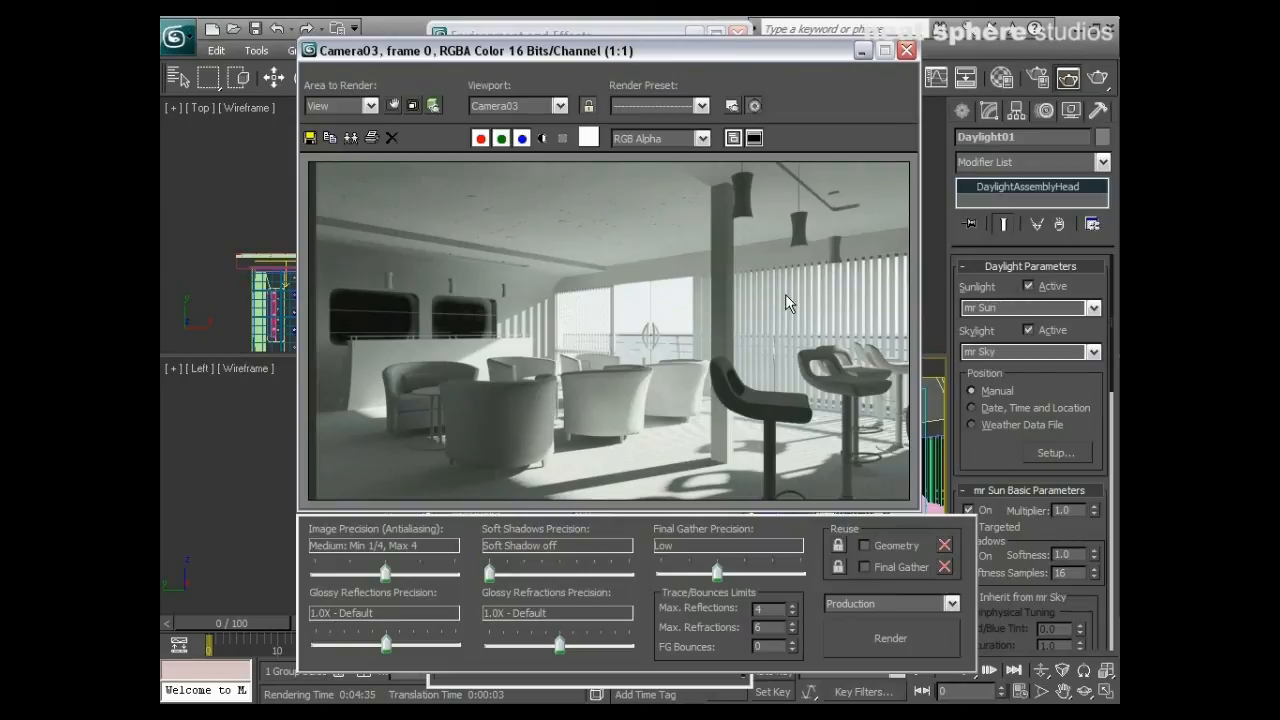
pyautogui.moveTo(798, 283)
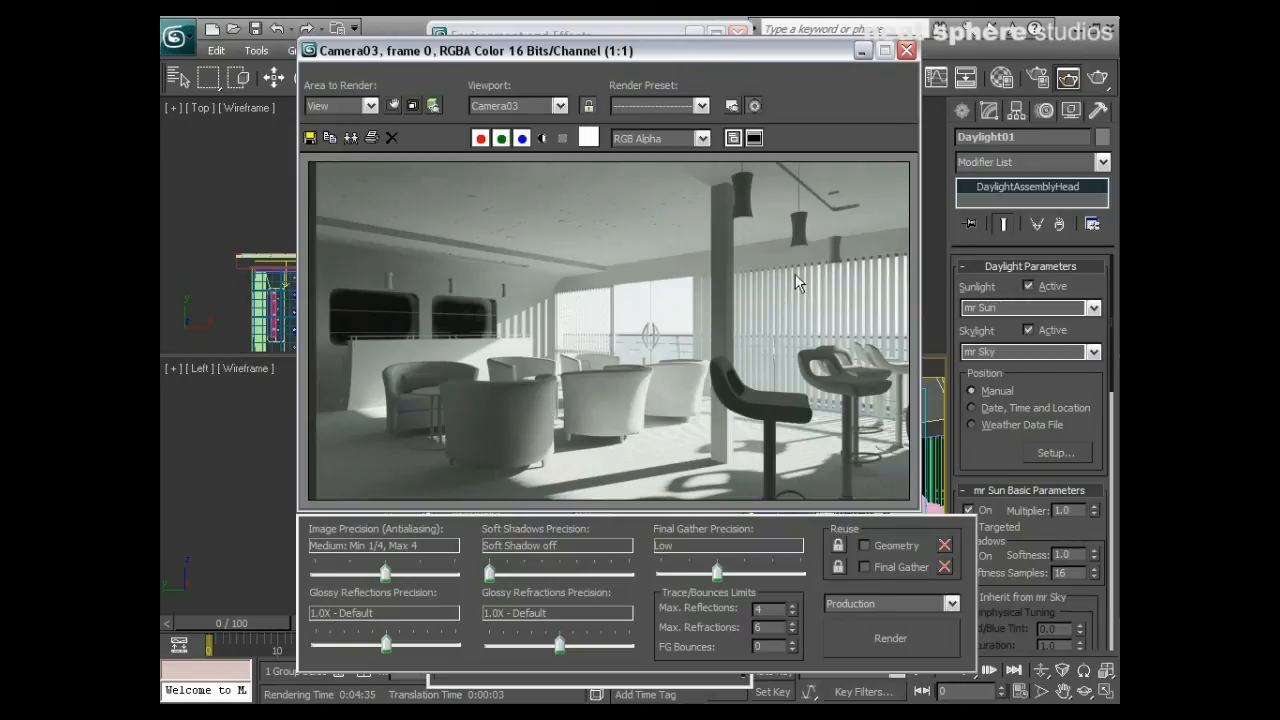